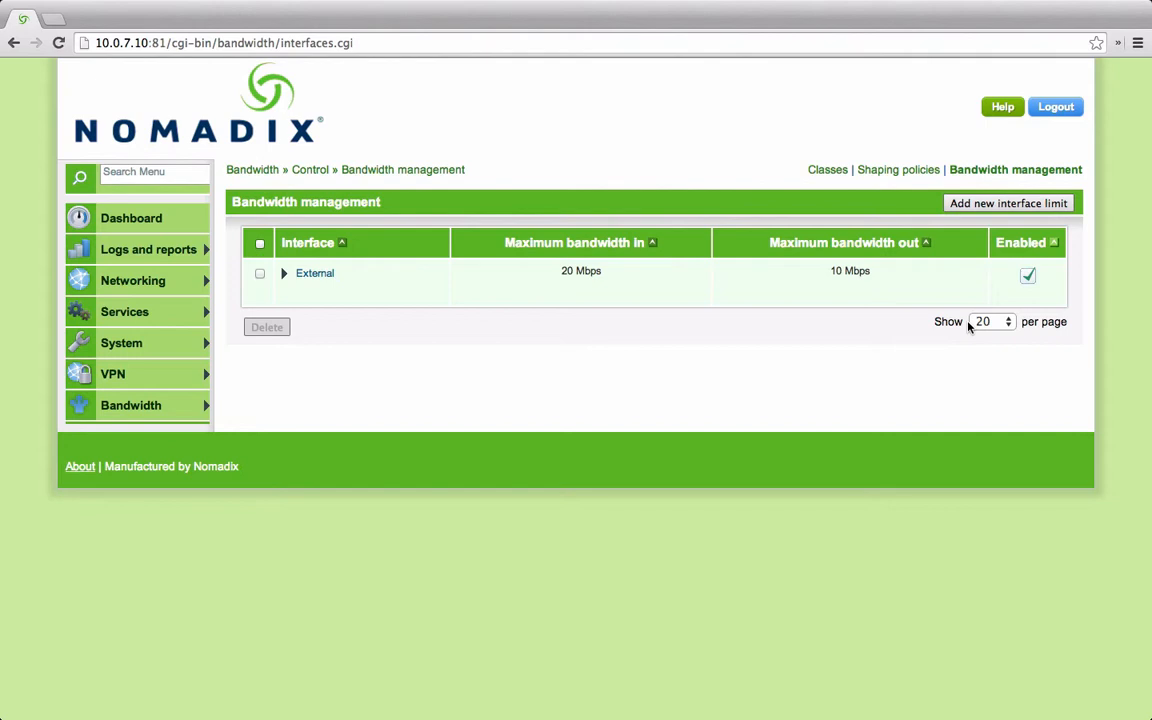
pyautogui.moveTo(870, 350)
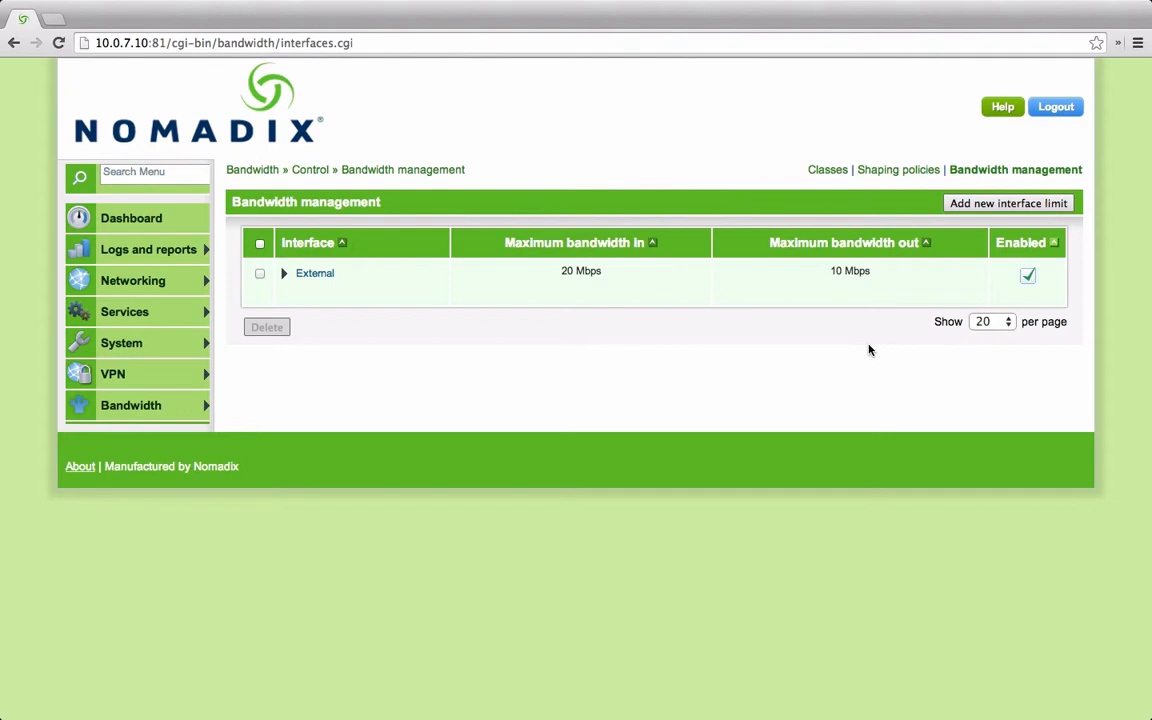
pyautogui.moveTo(380, 308)
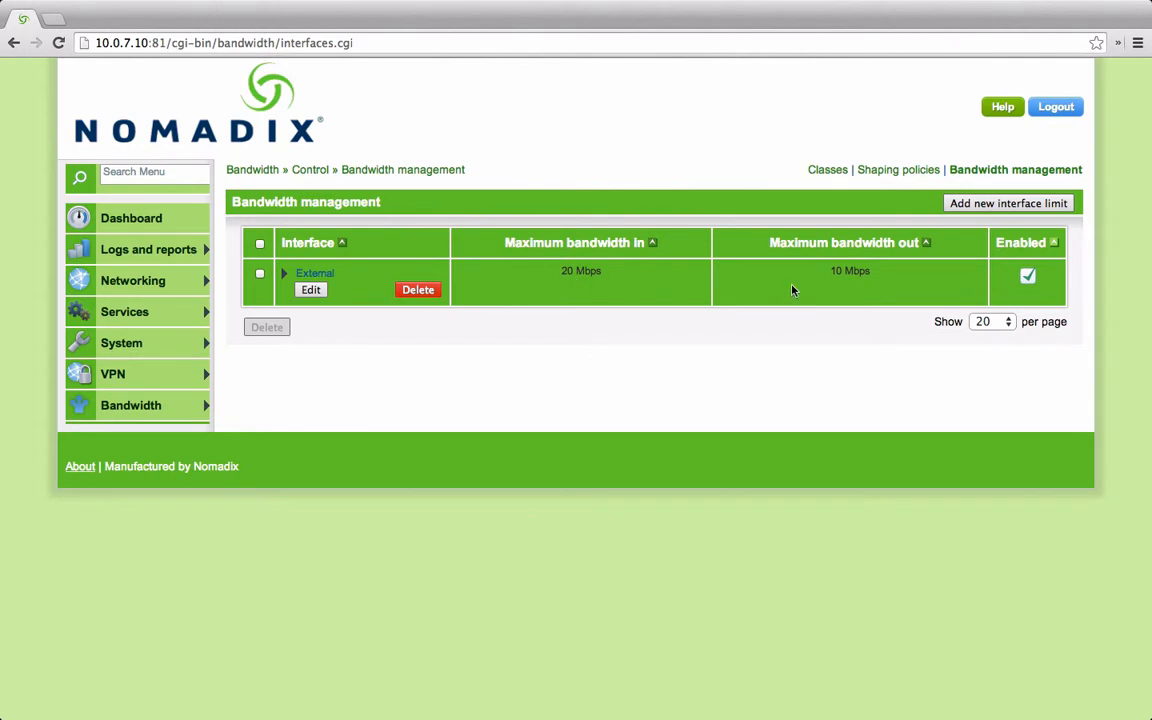
pyautogui.moveTo(288, 278)
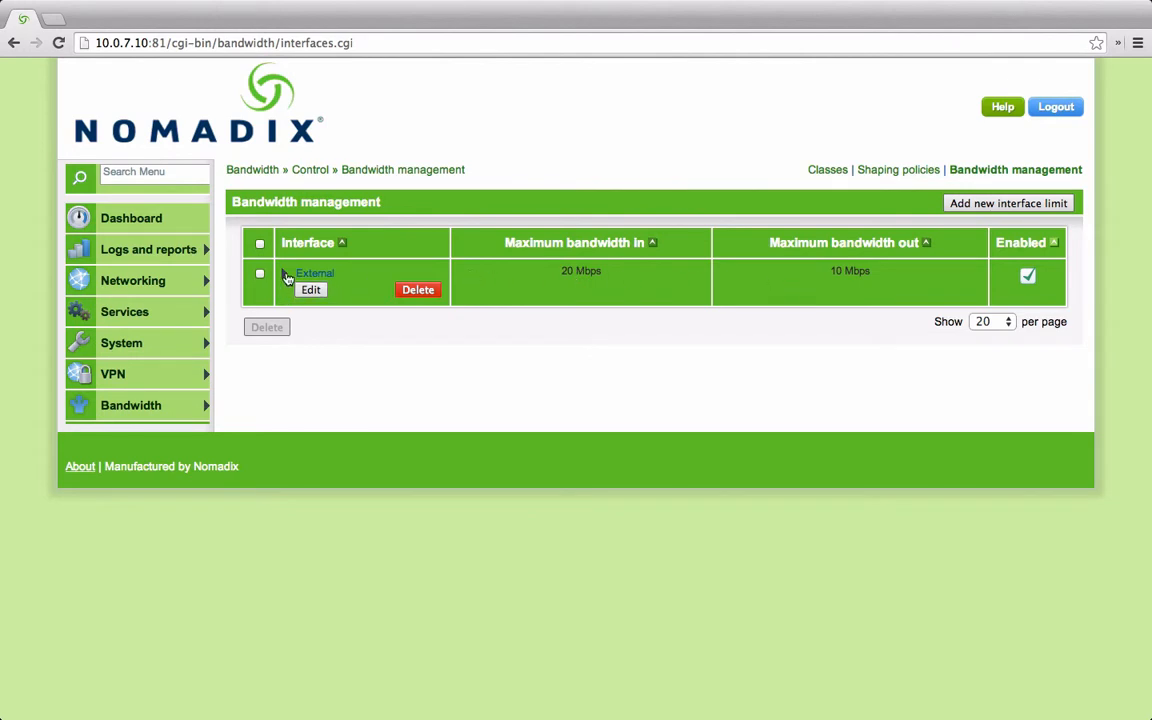
# Expand the External interface row to list its per-class bandwidth shares.
pyautogui.click(288, 272)
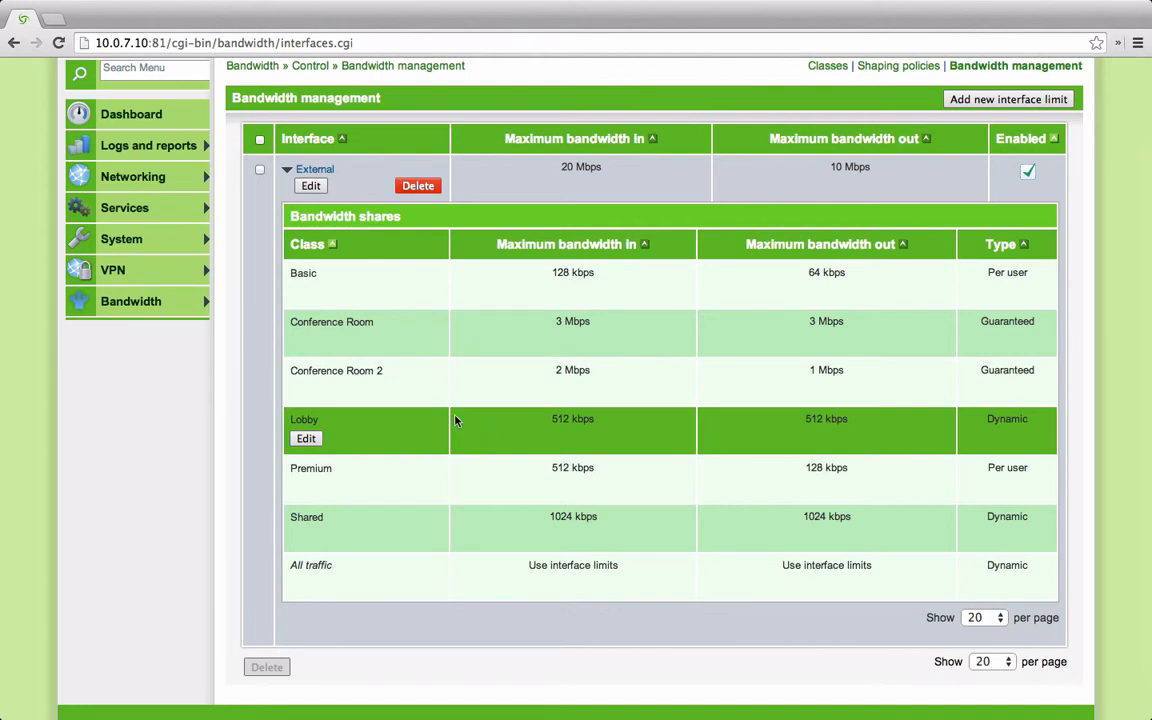
pyautogui.moveTo(410, 330)
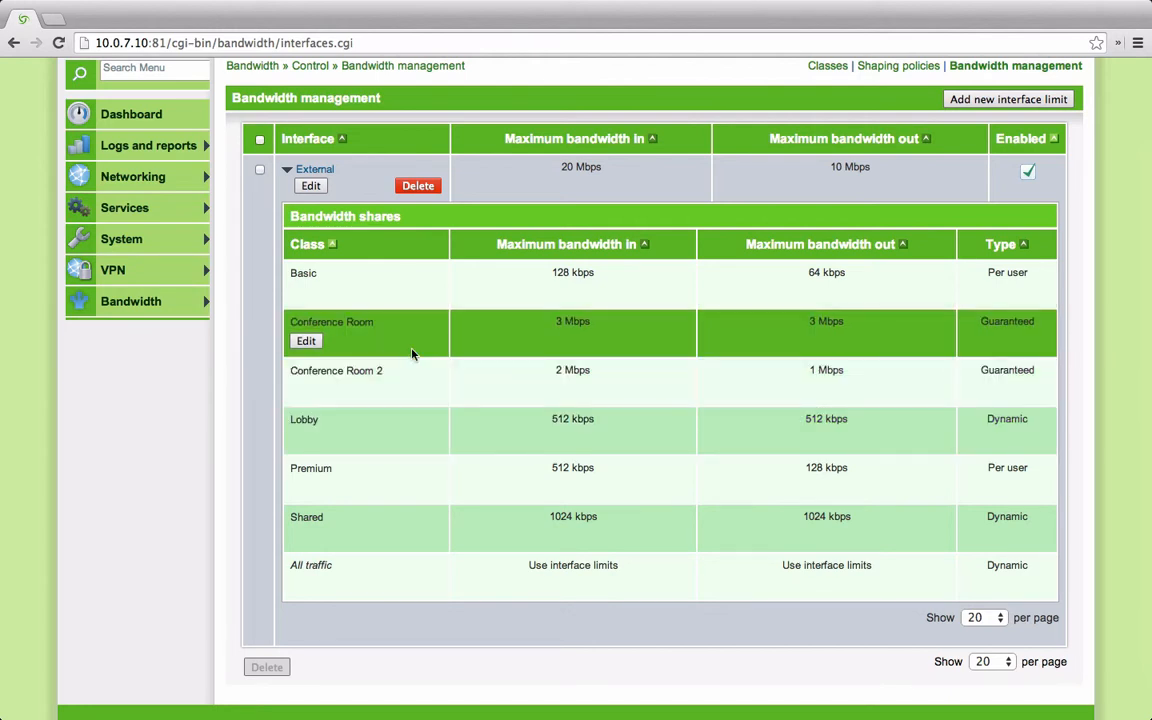
pyautogui.moveTo(408, 430)
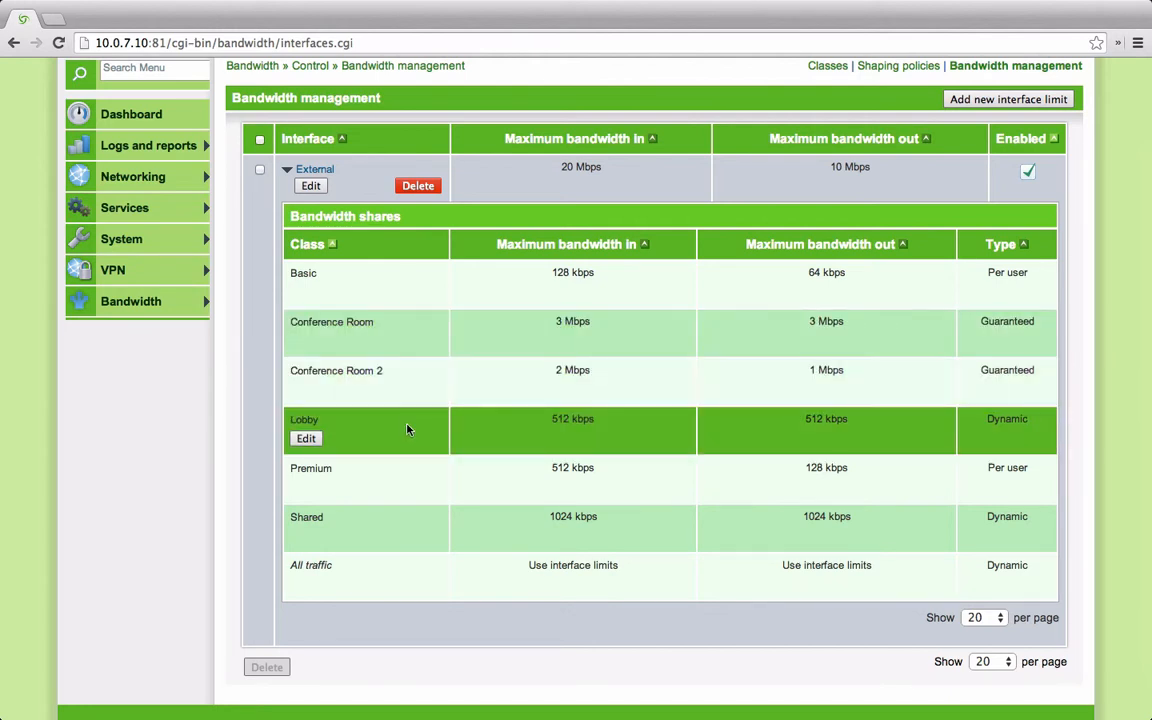
pyautogui.moveTo(400, 482)
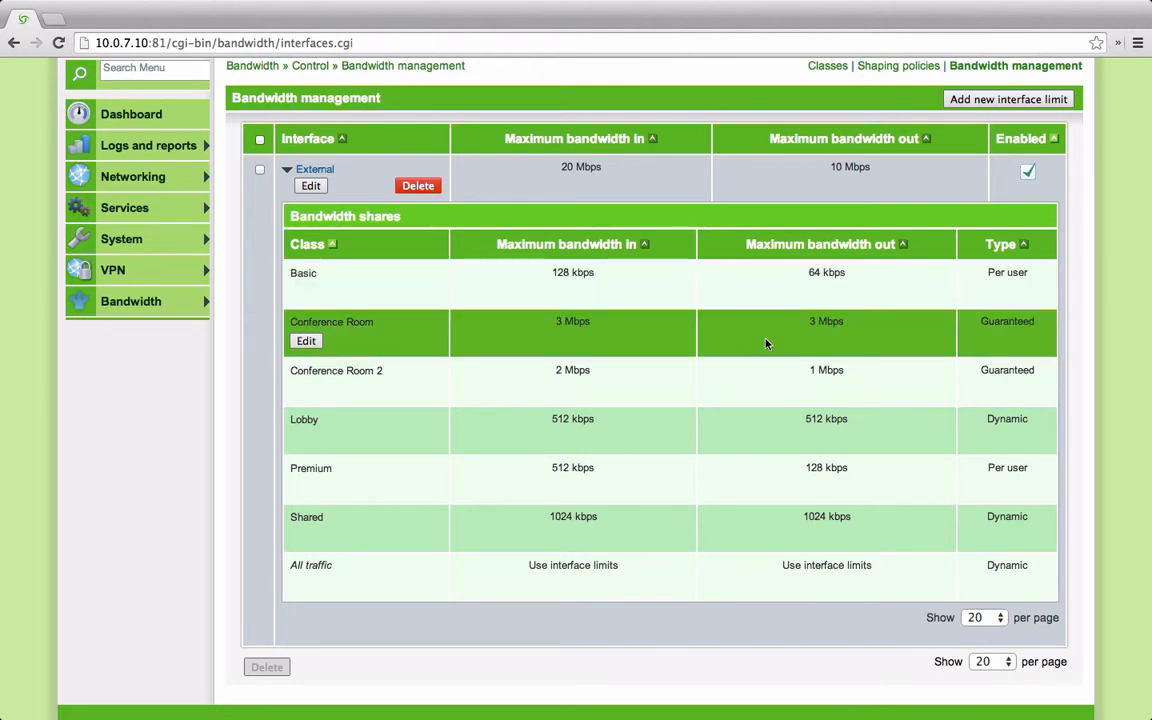
pyautogui.moveTo(780, 342)
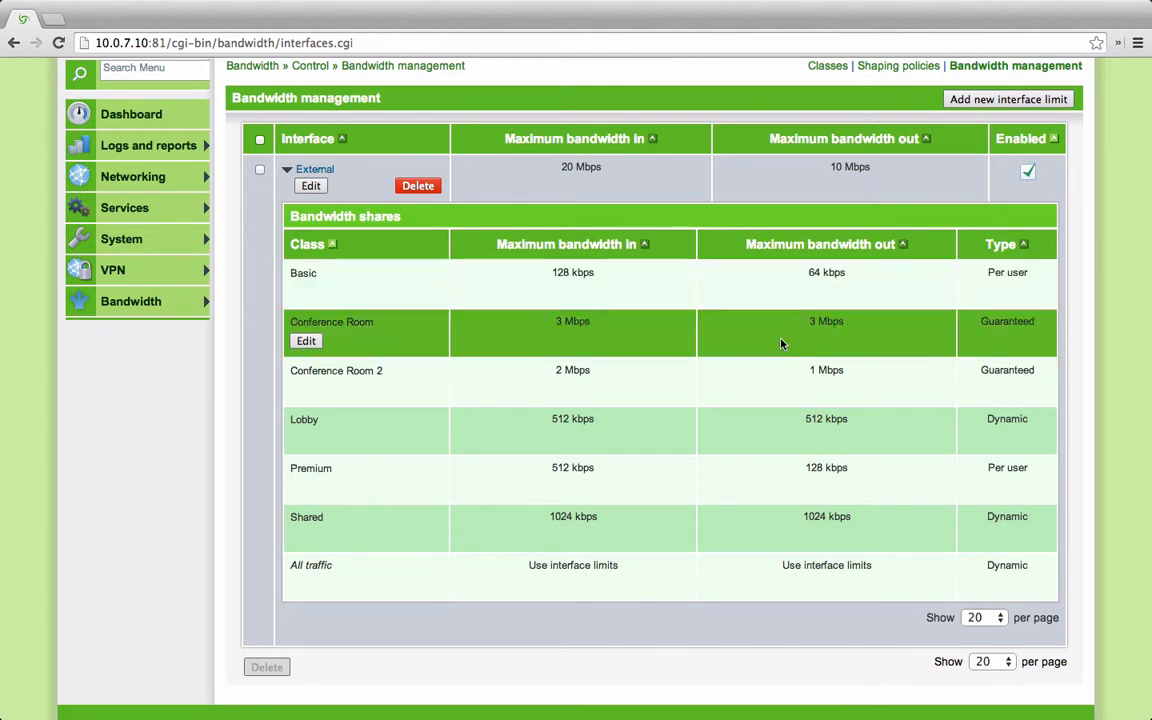
pyautogui.moveTo(1000, 290)
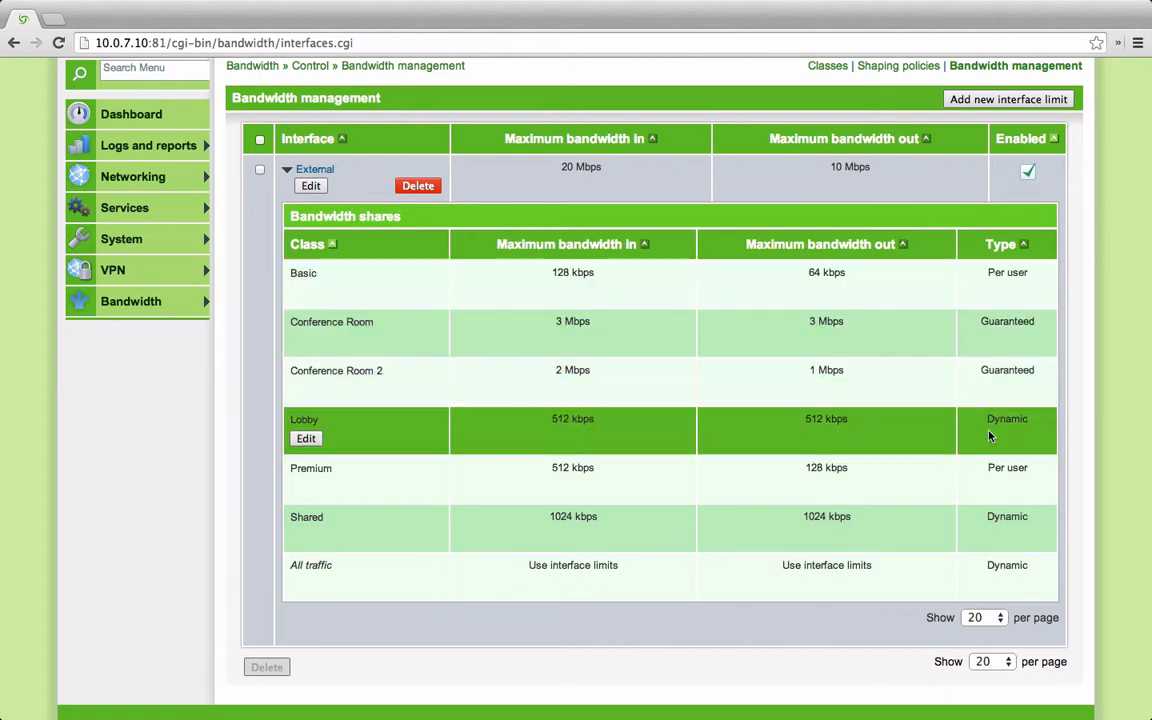
pyautogui.moveTo(986, 390)
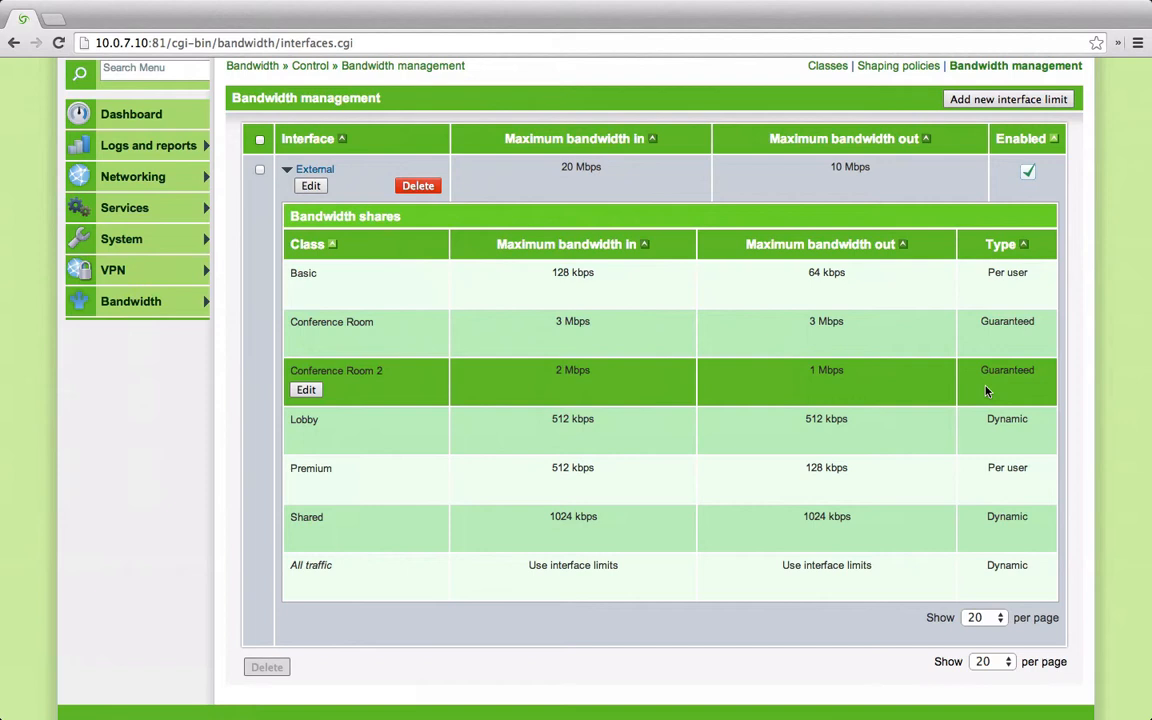
pyautogui.moveTo(304, 430)
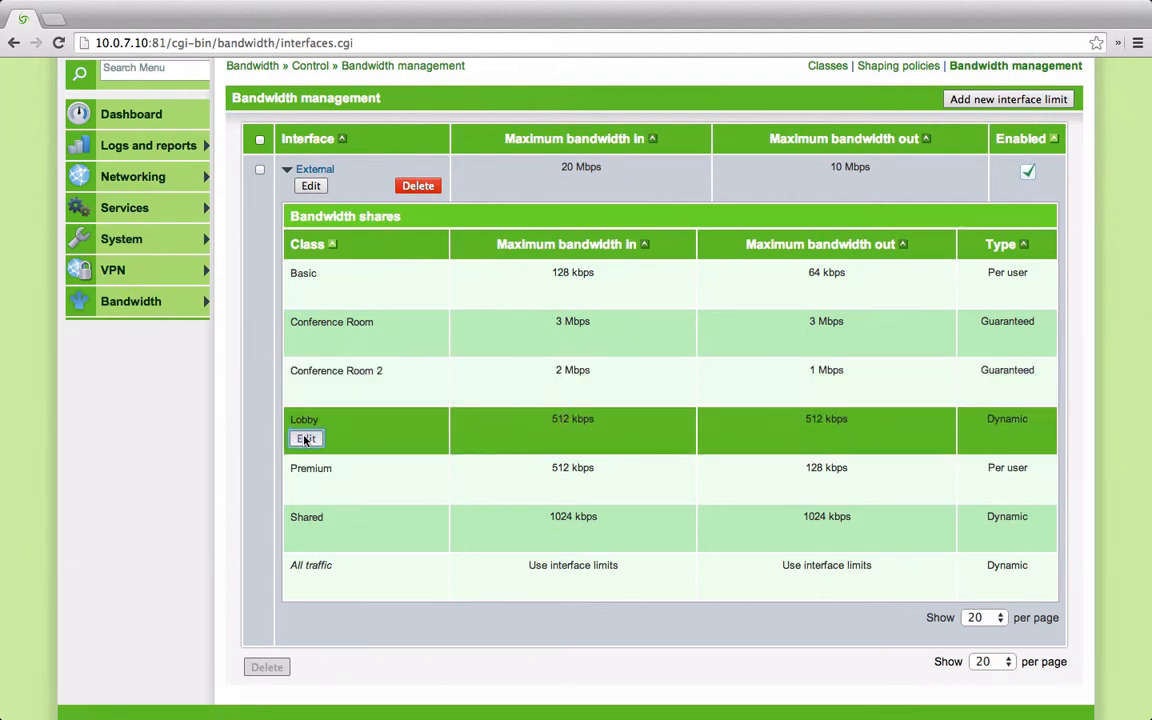
pyautogui.click(304, 438)
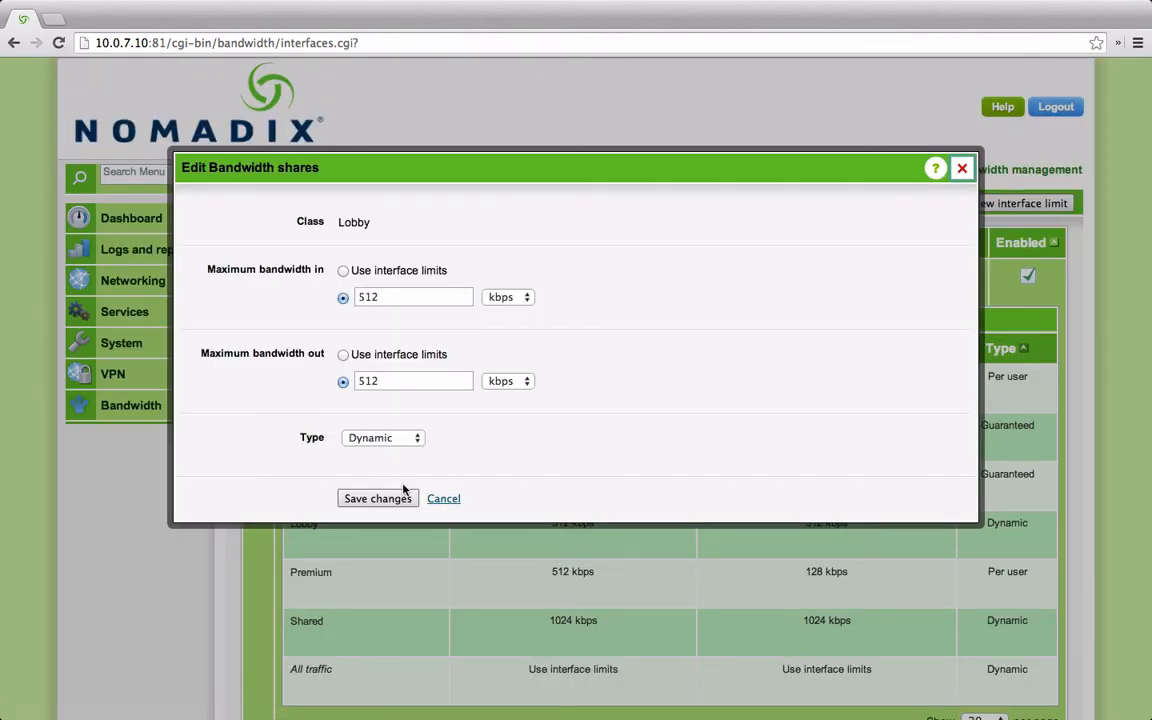
pyautogui.moveTo(440, 348)
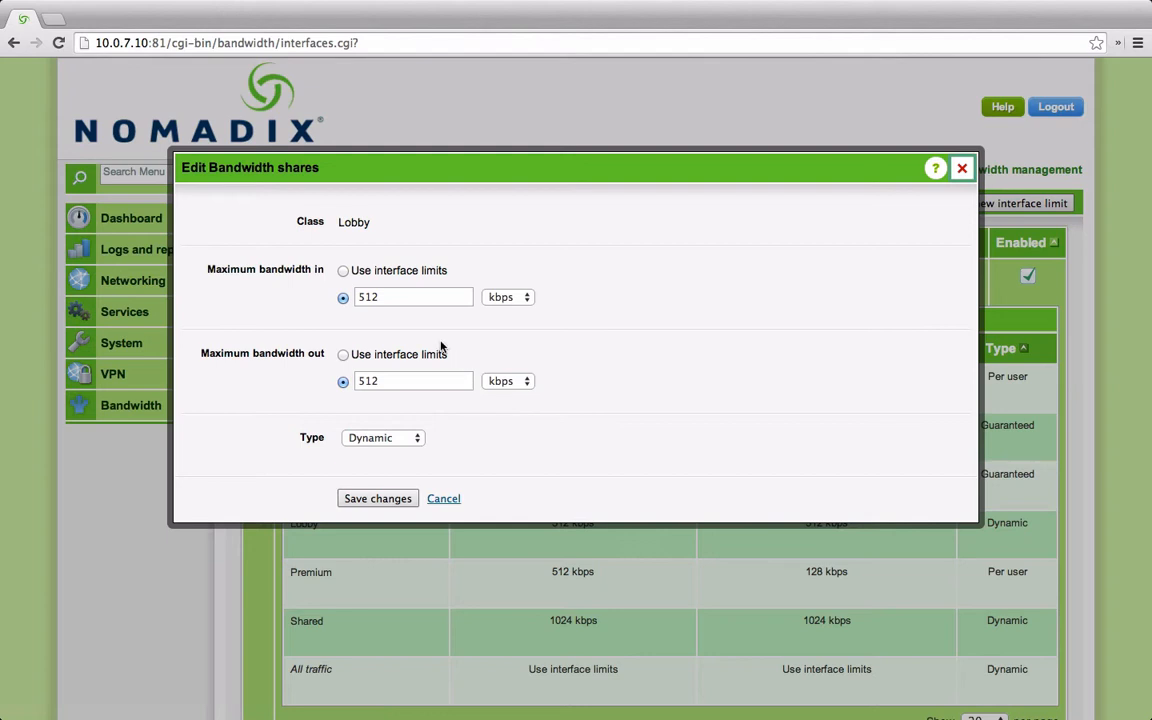
pyautogui.moveTo(444, 344)
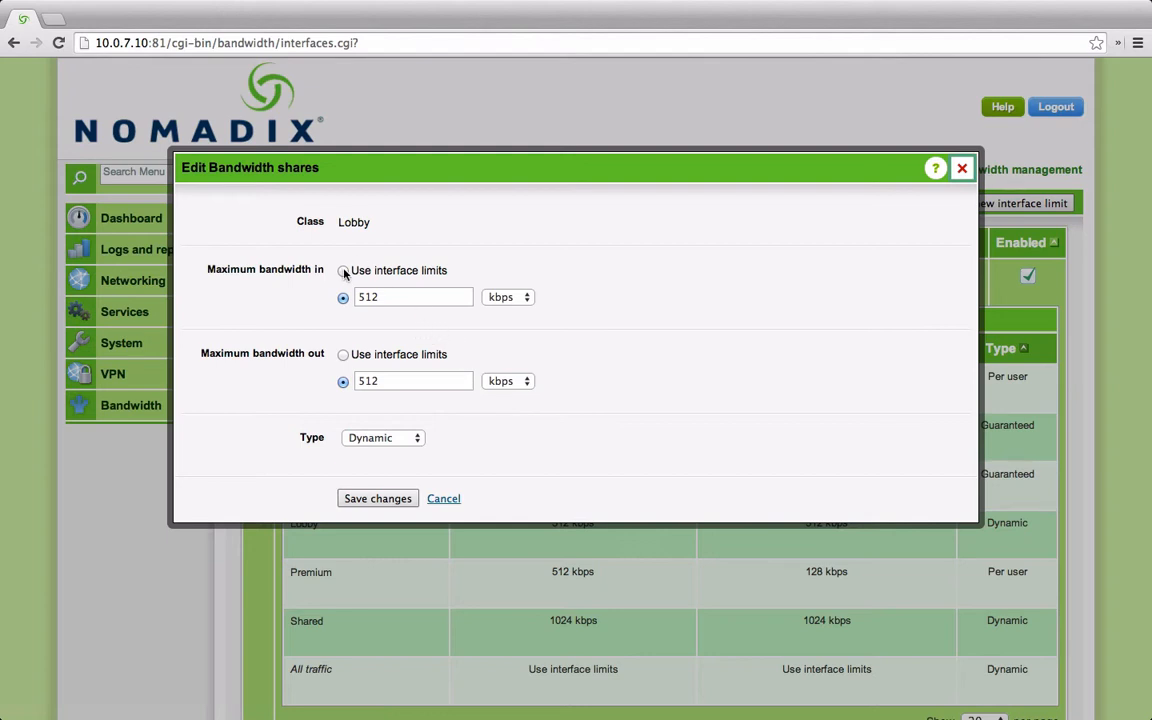
pyautogui.click(344, 272)
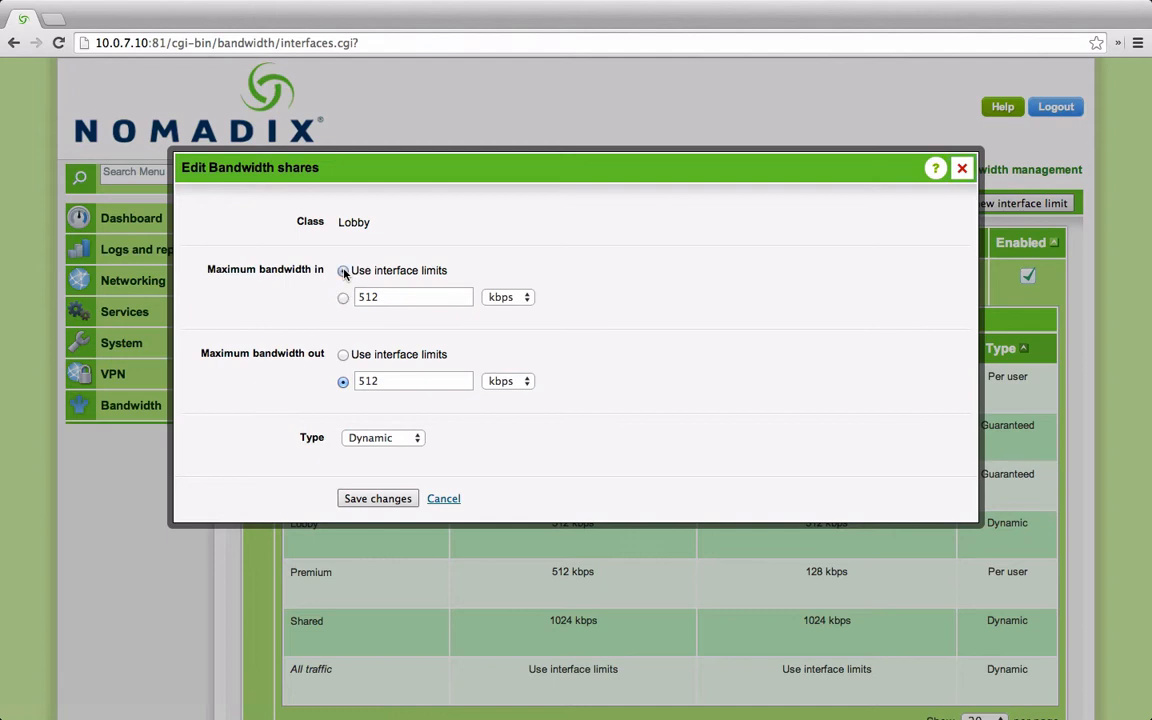
pyautogui.click(384, 436)
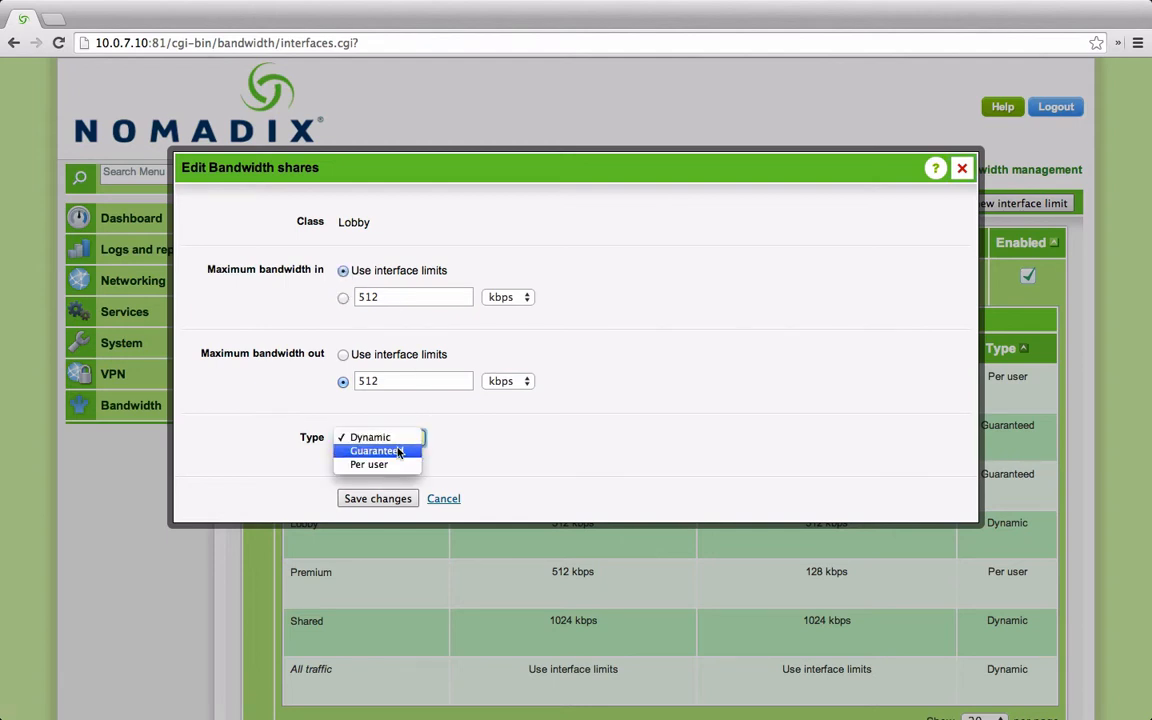
pyautogui.click(376, 450)
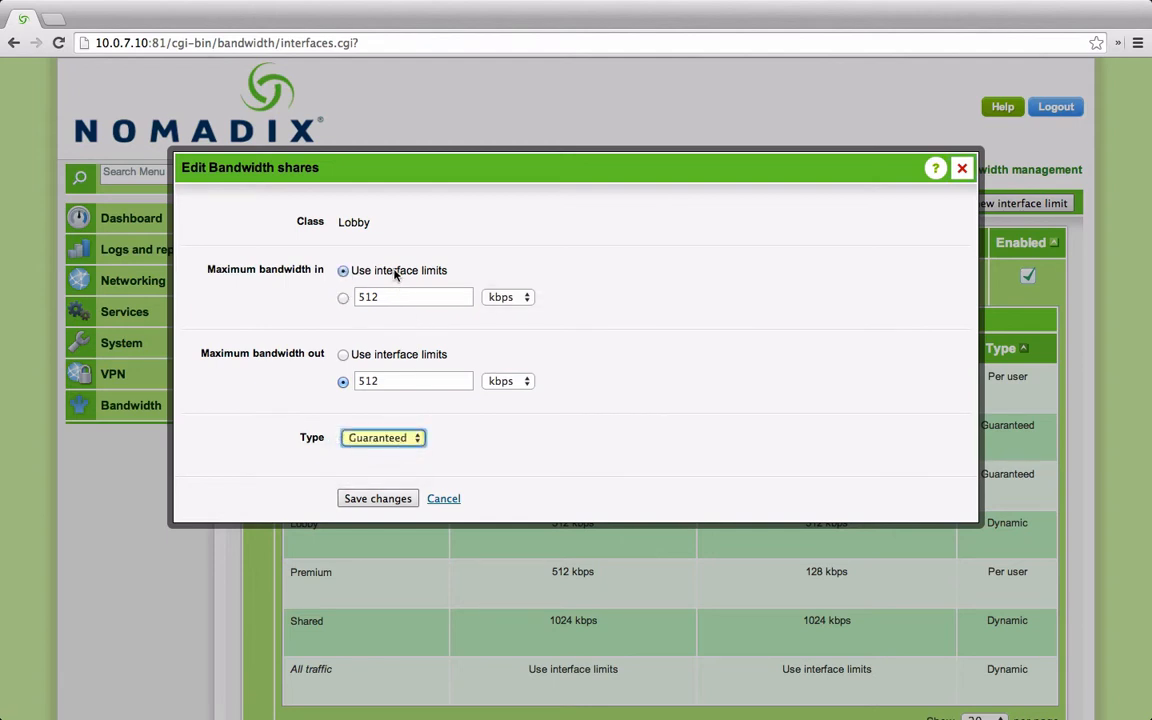
pyautogui.click(376, 498)
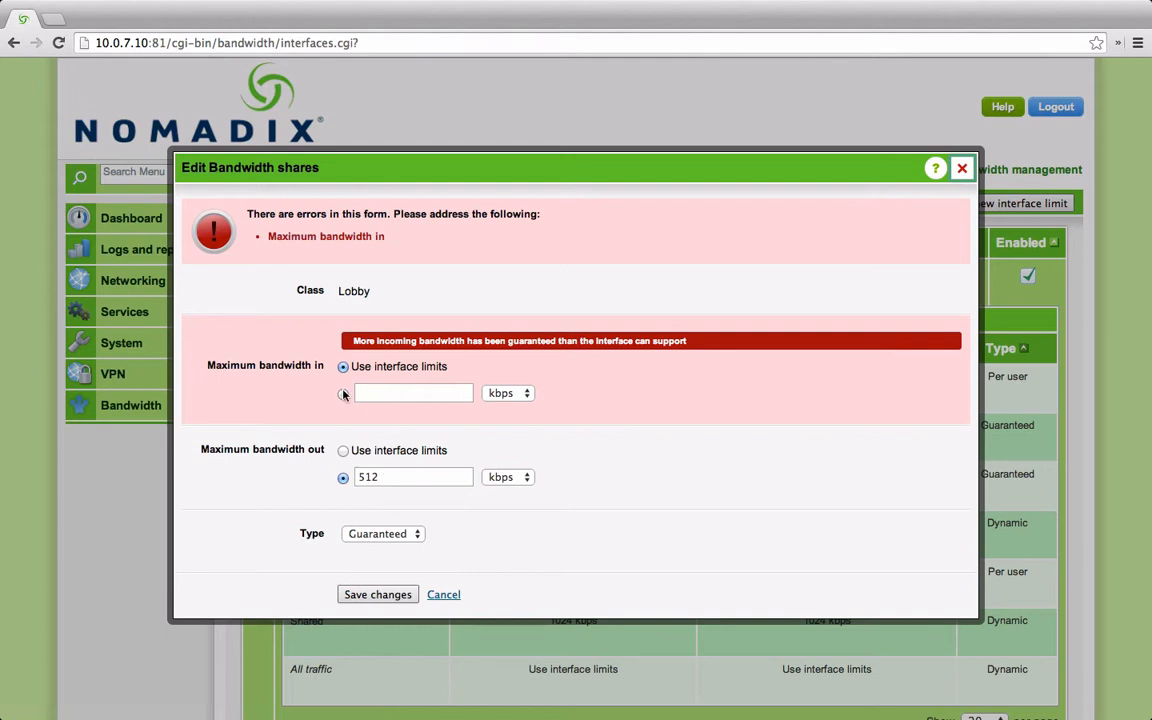
pyautogui.click(412, 392)
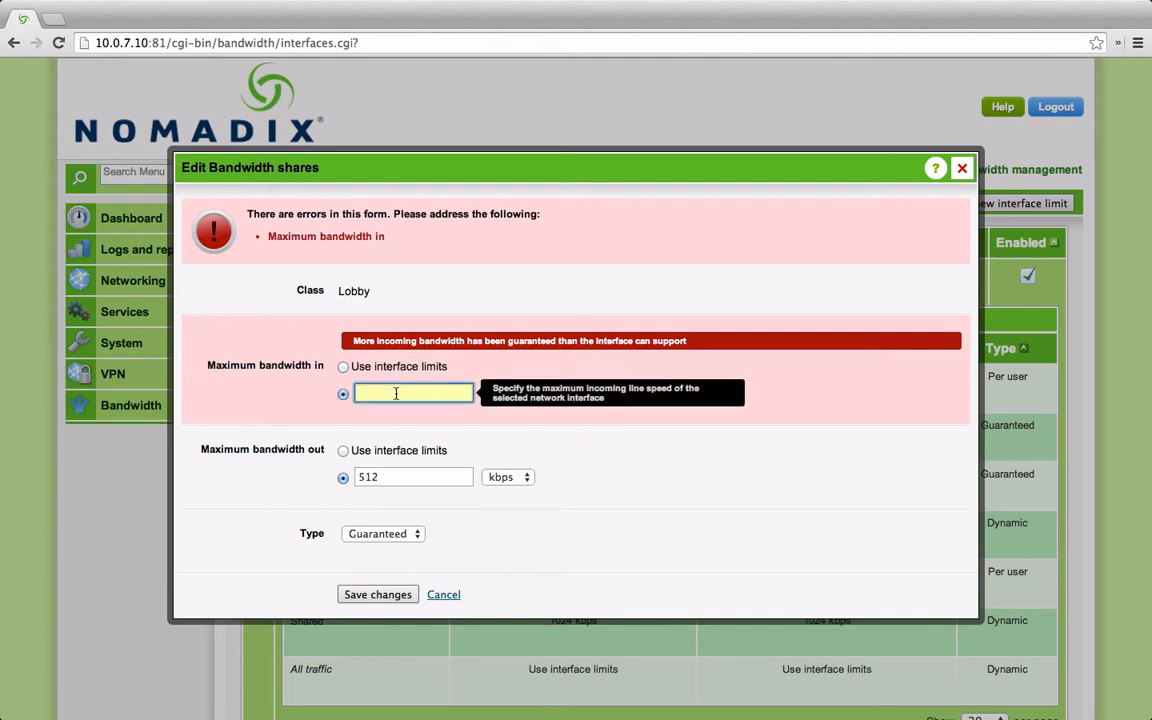
pyautogui.write('512')
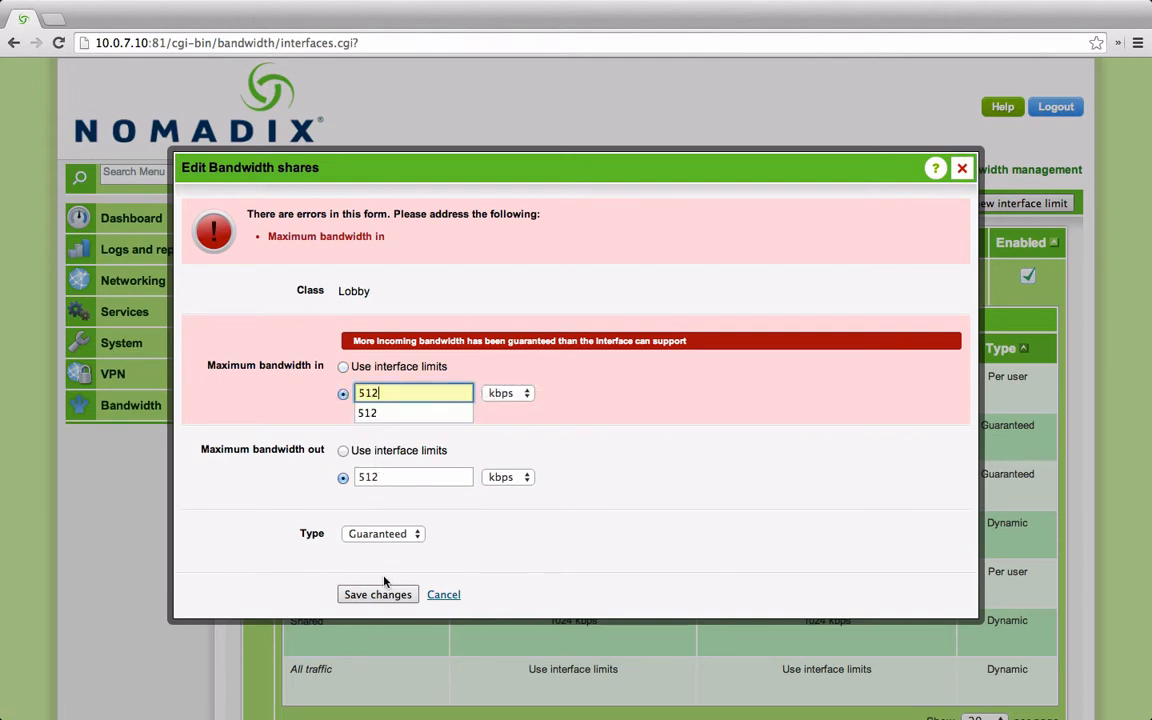
pyautogui.click(384, 532)
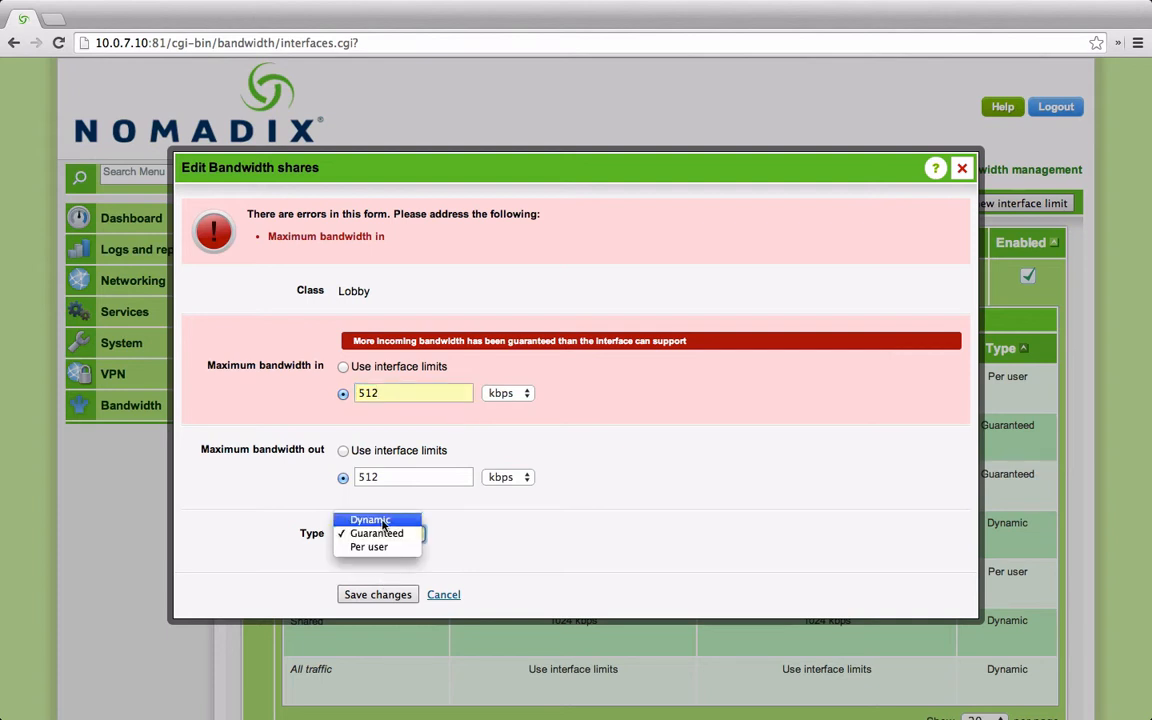
pyautogui.click(370, 520)
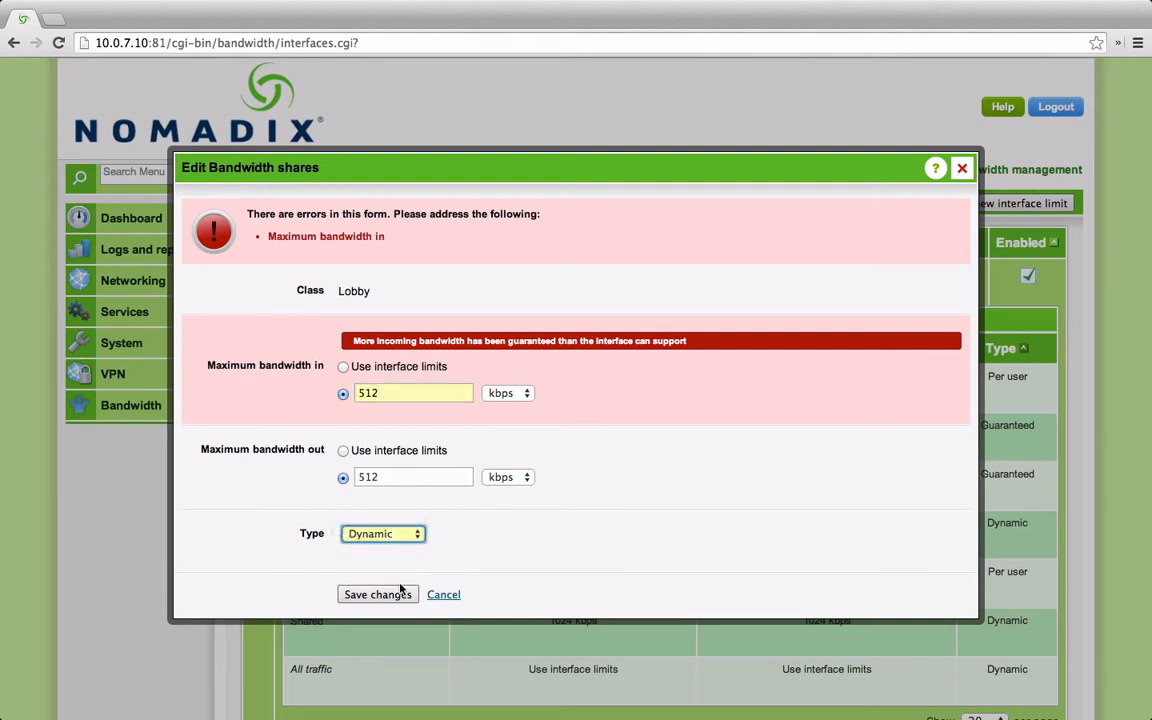
pyautogui.click(376, 594)
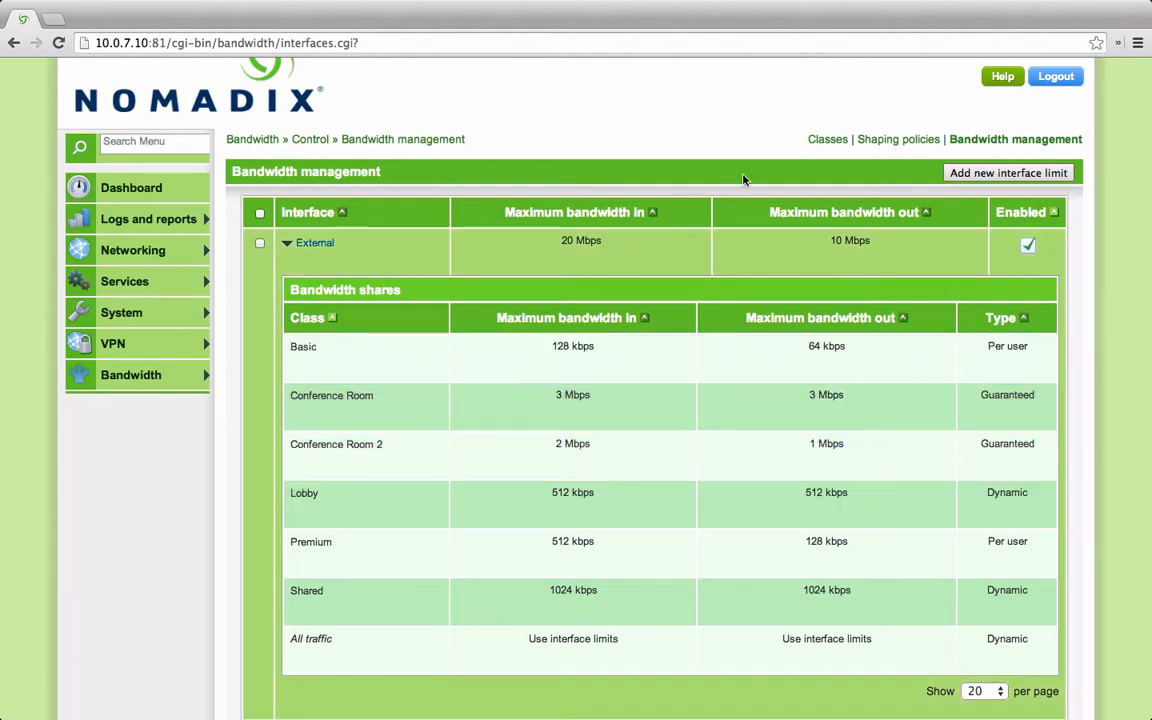
# Show the Classes page with each group's source address range and shaping policy.
pyautogui.click(828, 140)
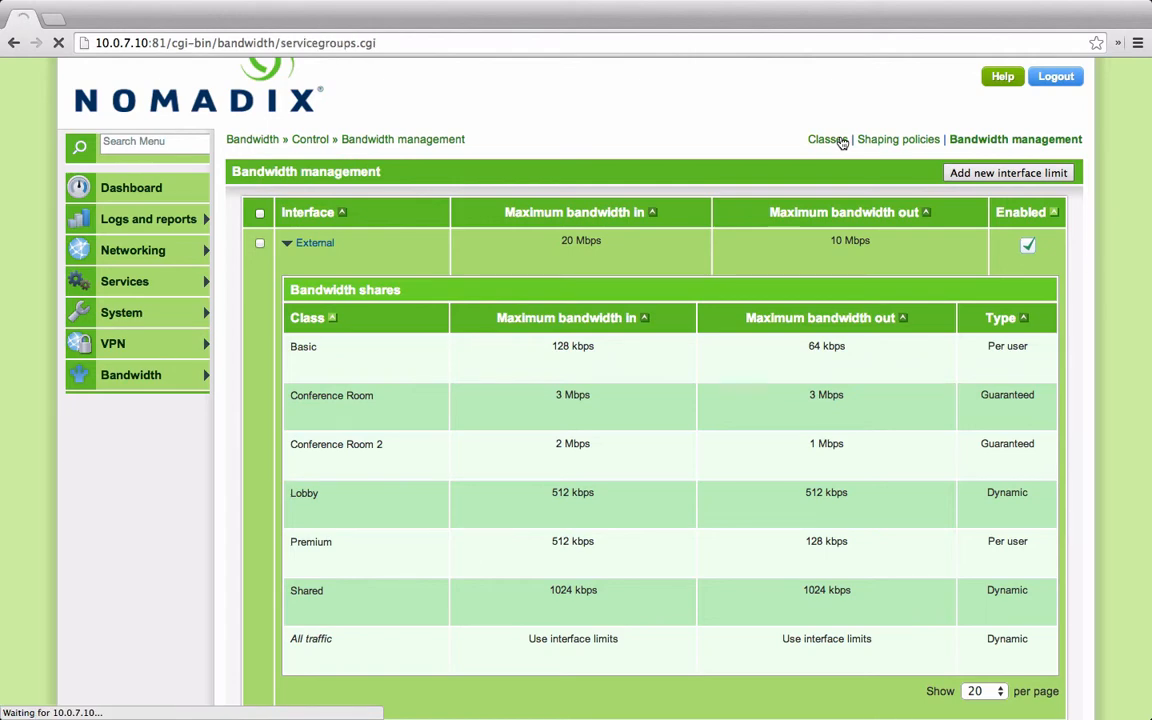
pyautogui.click(828, 140)
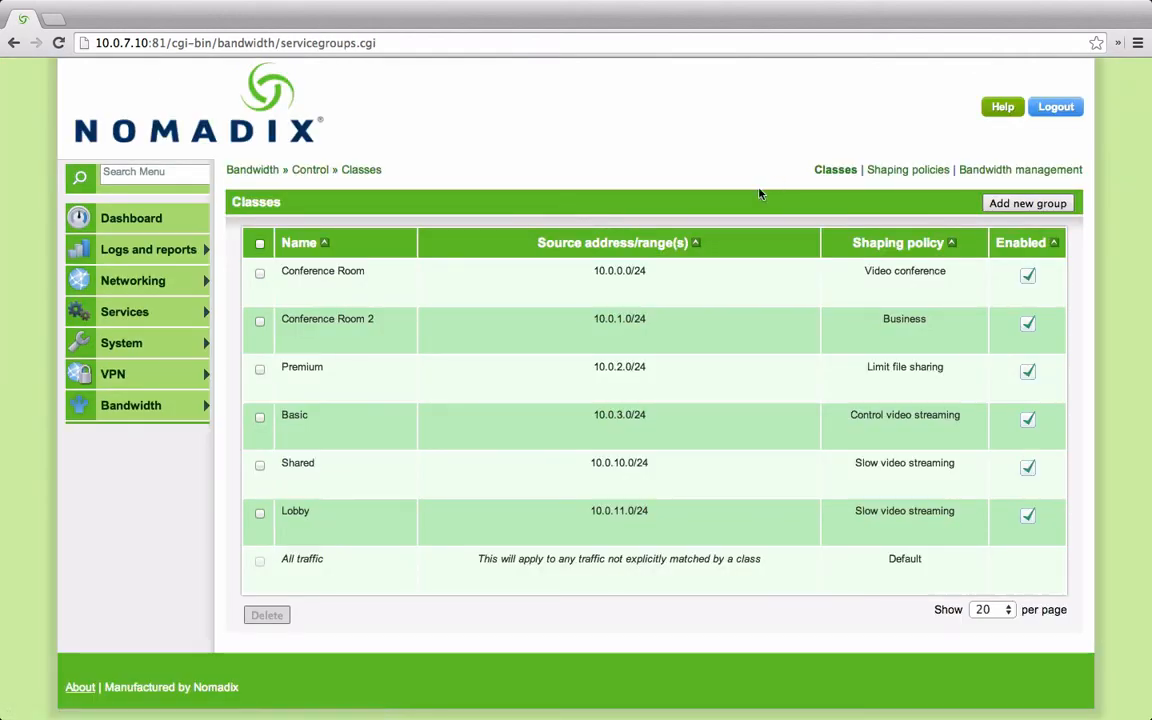
pyautogui.moveTo(410, 408)
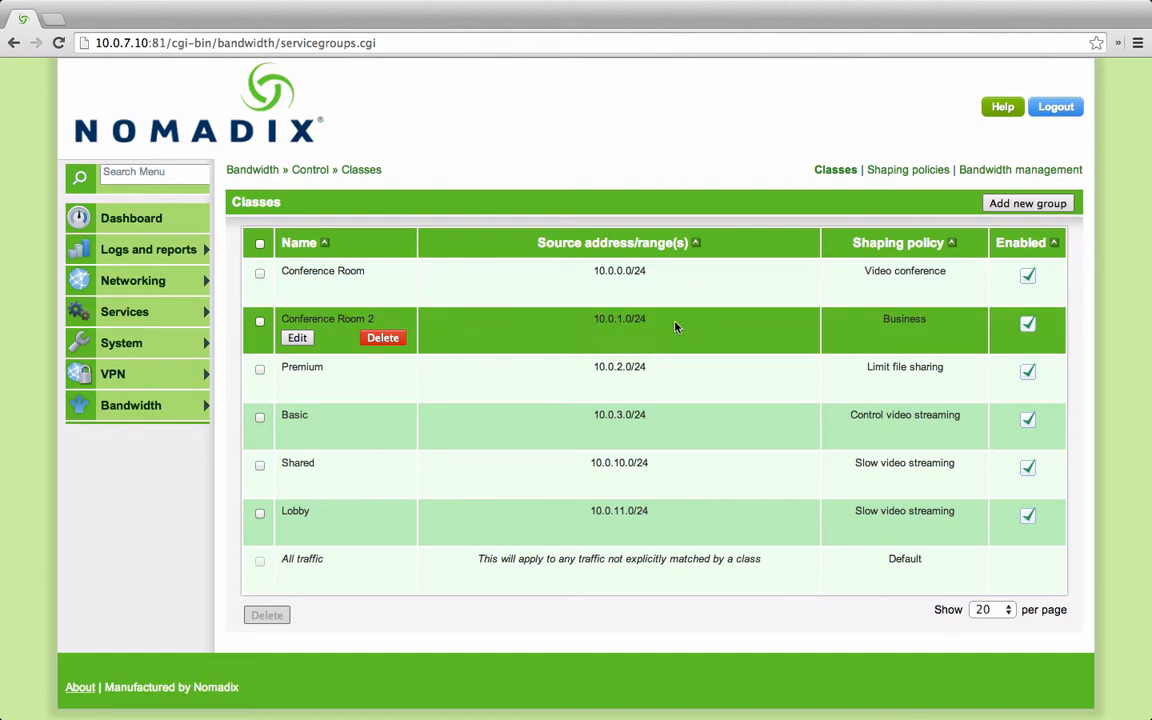
pyautogui.moveTo(680, 328)
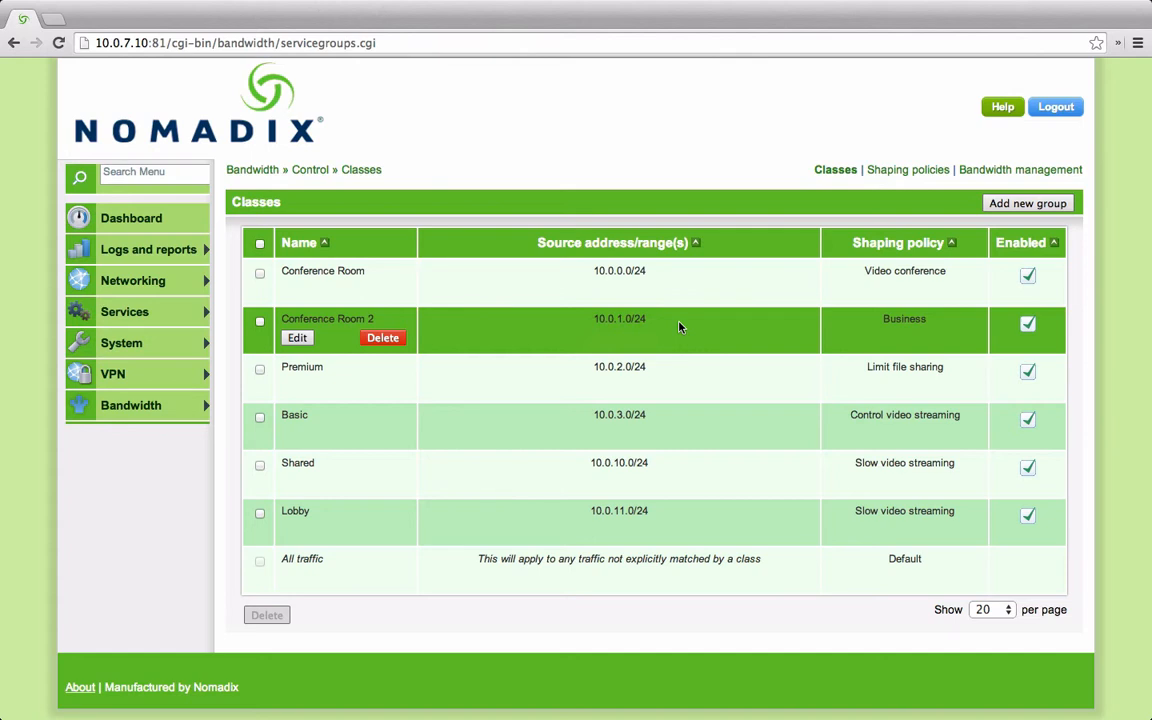
pyautogui.moveTo(904, 284)
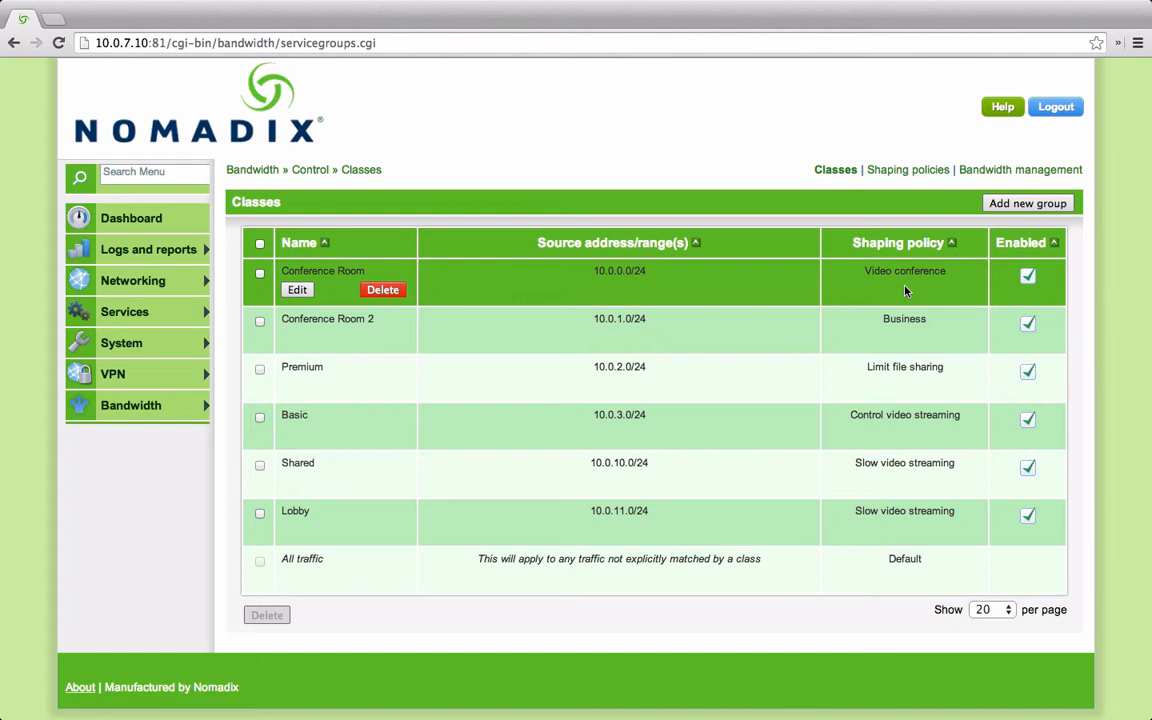
pyautogui.moveTo(904, 312)
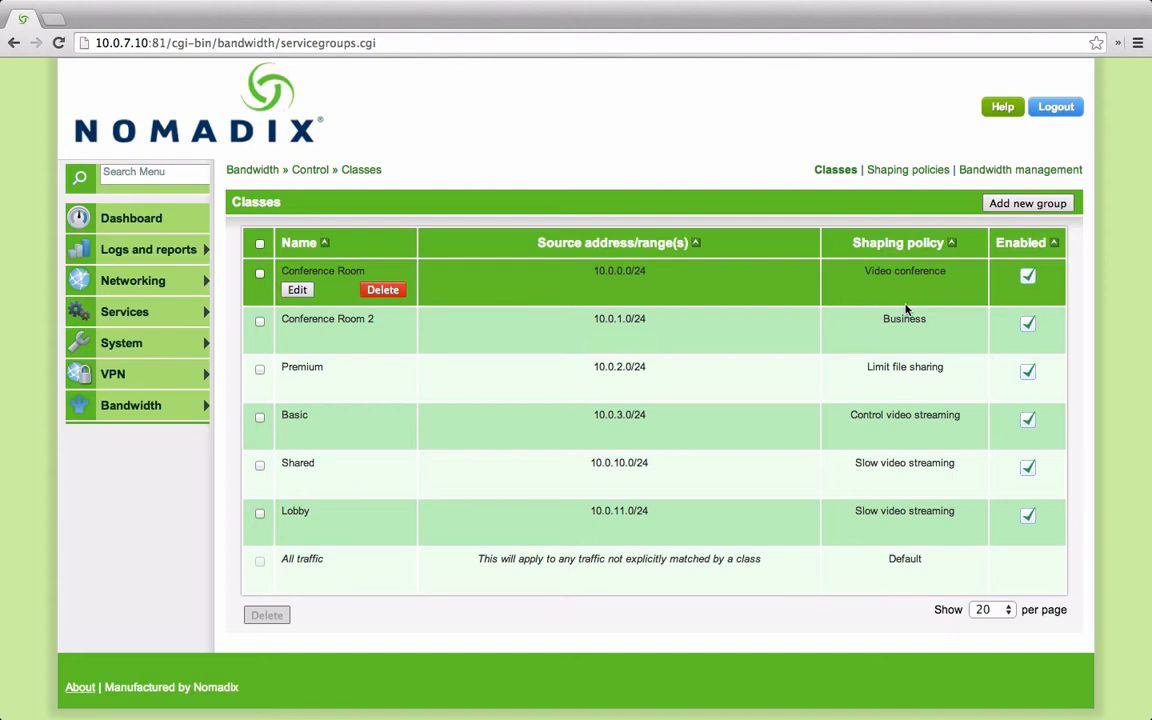
pyautogui.moveTo(904, 336)
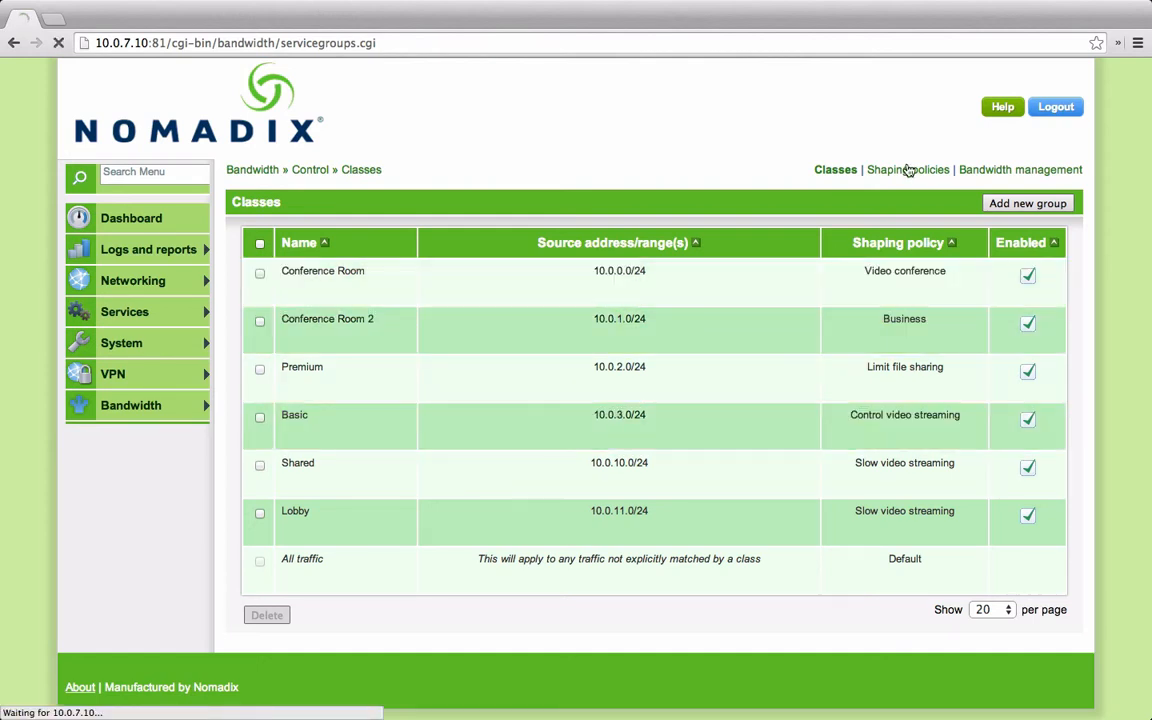
# List the shaping policies and expand Control video streaming to show its application slices.
pyautogui.click(908, 168)
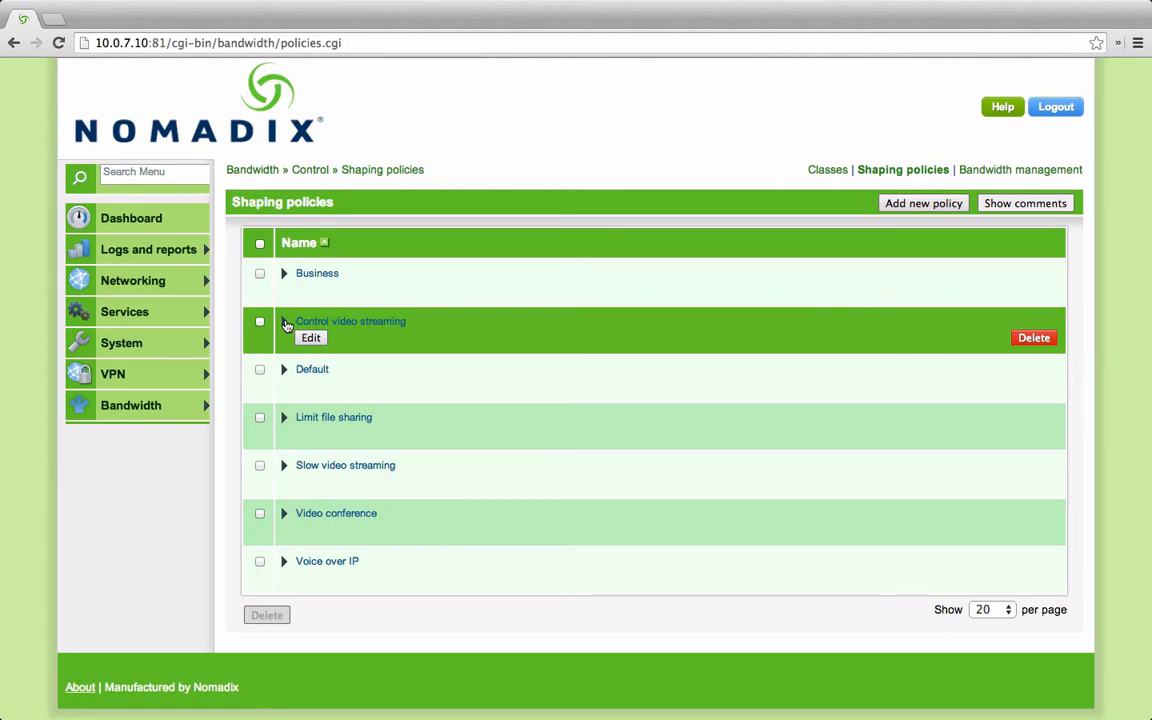
pyautogui.click(284, 320)
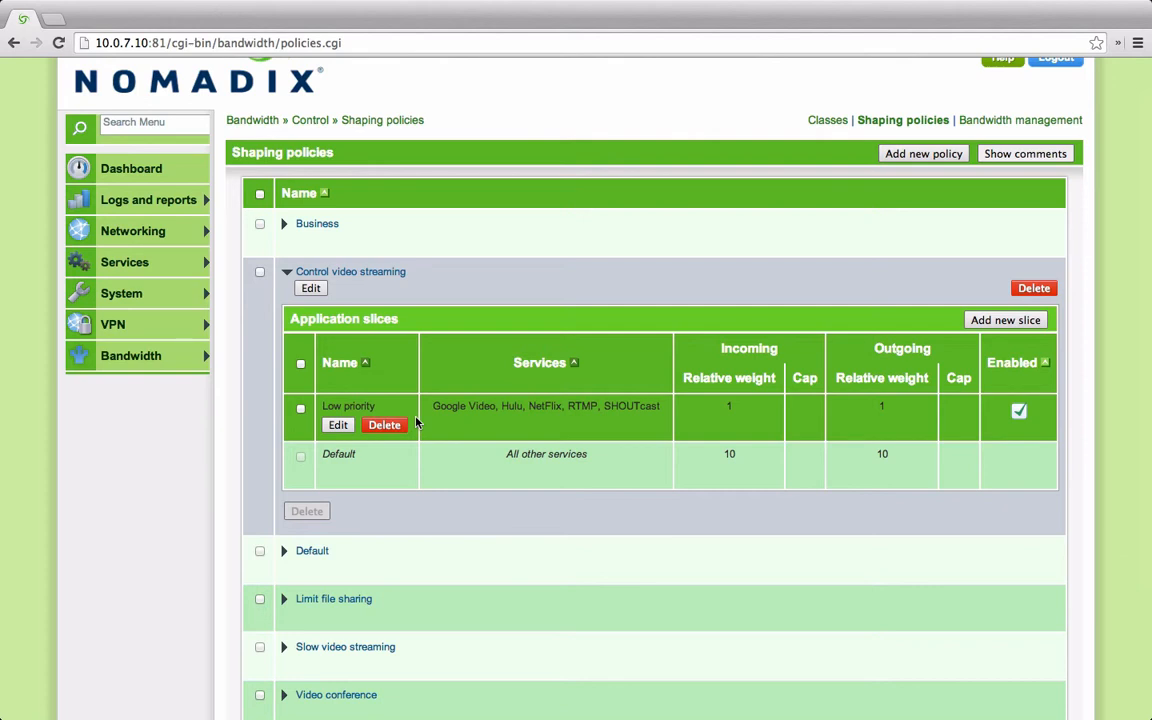
pyautogui.moveTo(724, 424)
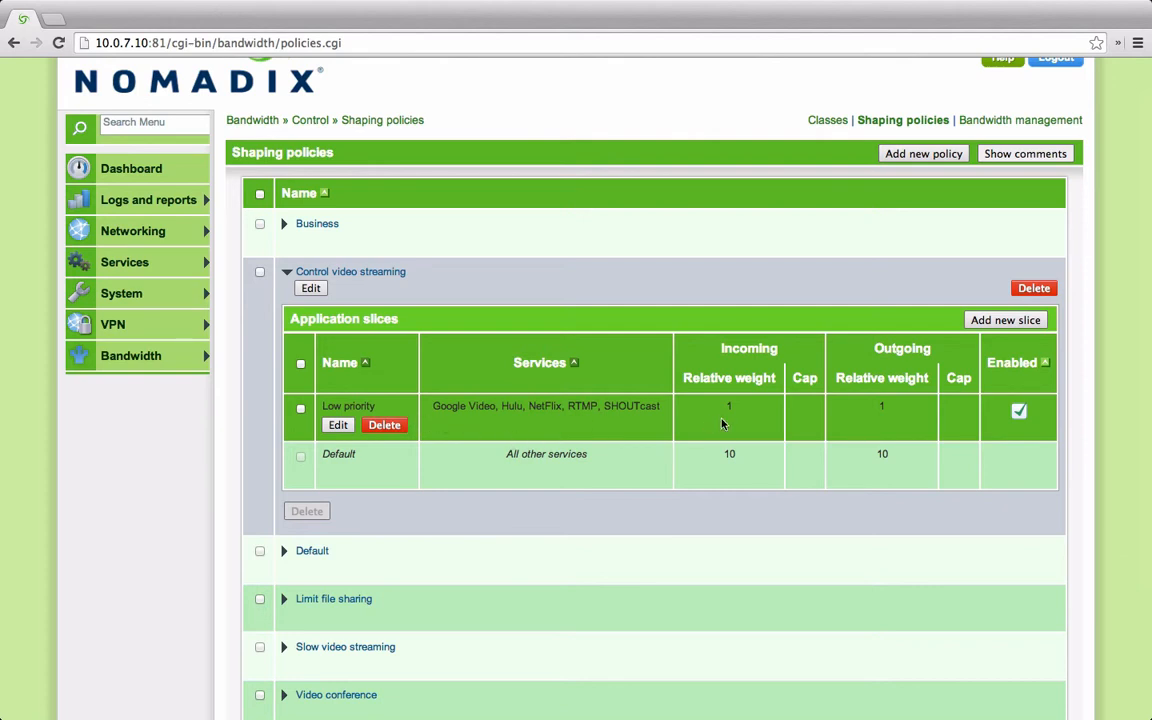
pyautogui.moveTo(800, 428)
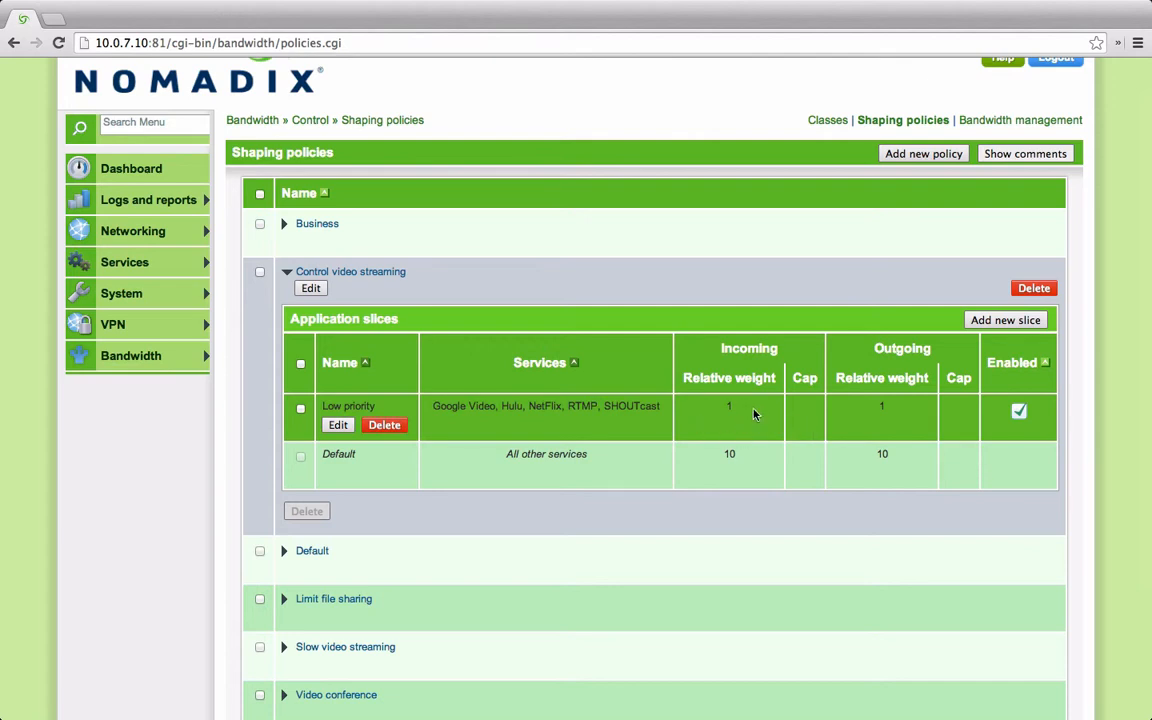
pyautogui.moveTo(762, 418)
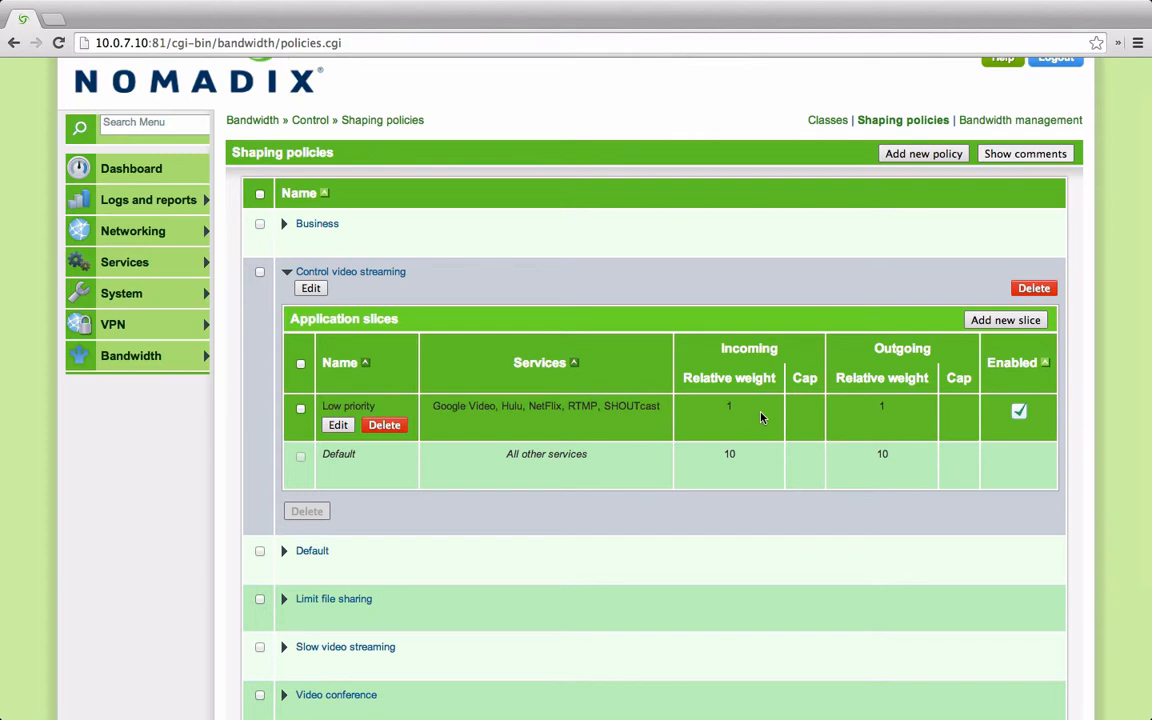
pyautogui.moveTo(622, 420)
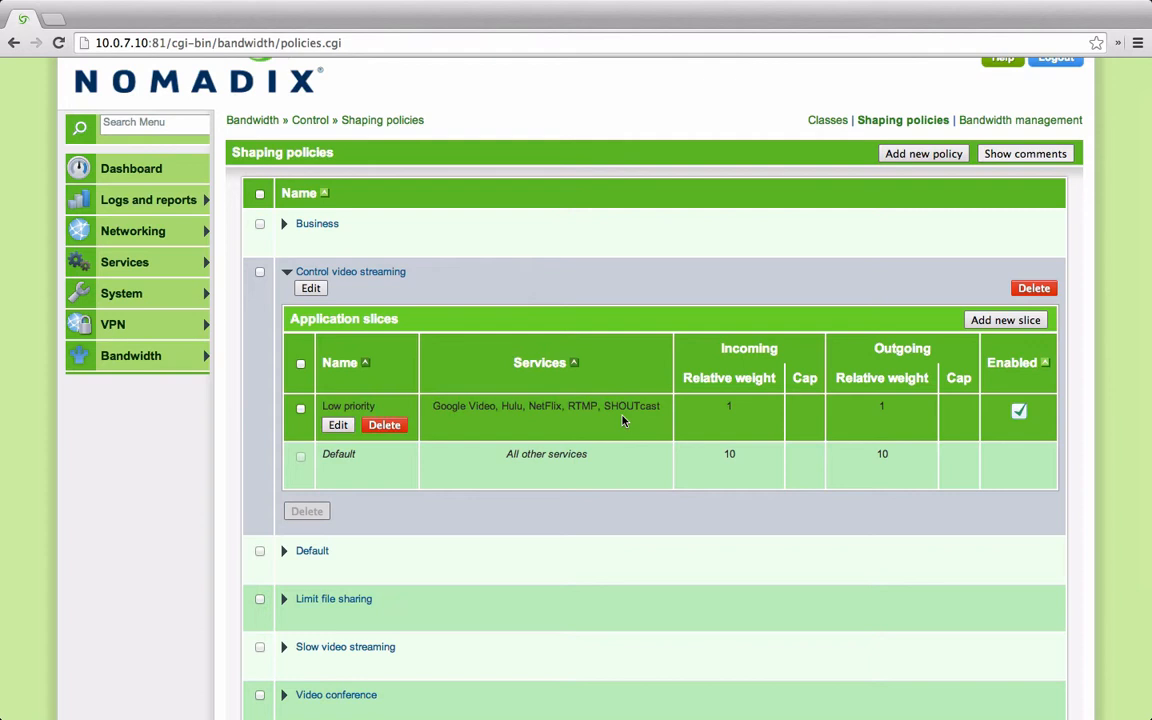
pyautogui.moveTo(508, 410)
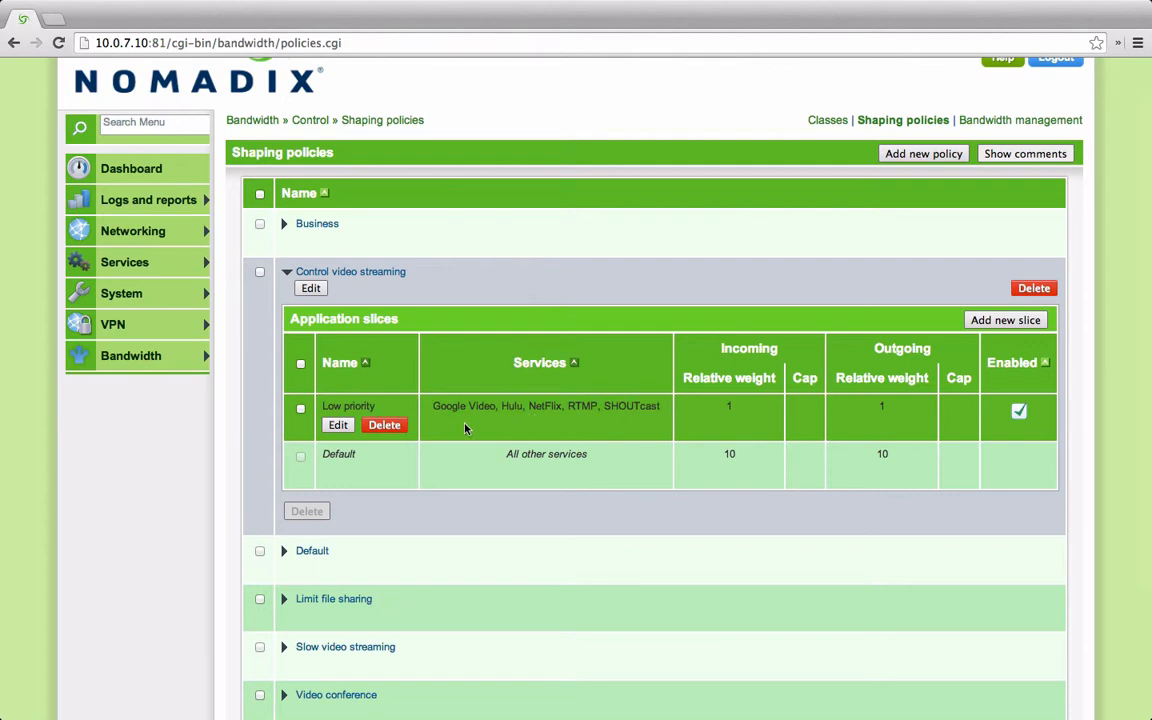
pyautogui.moveTo(516, 420)
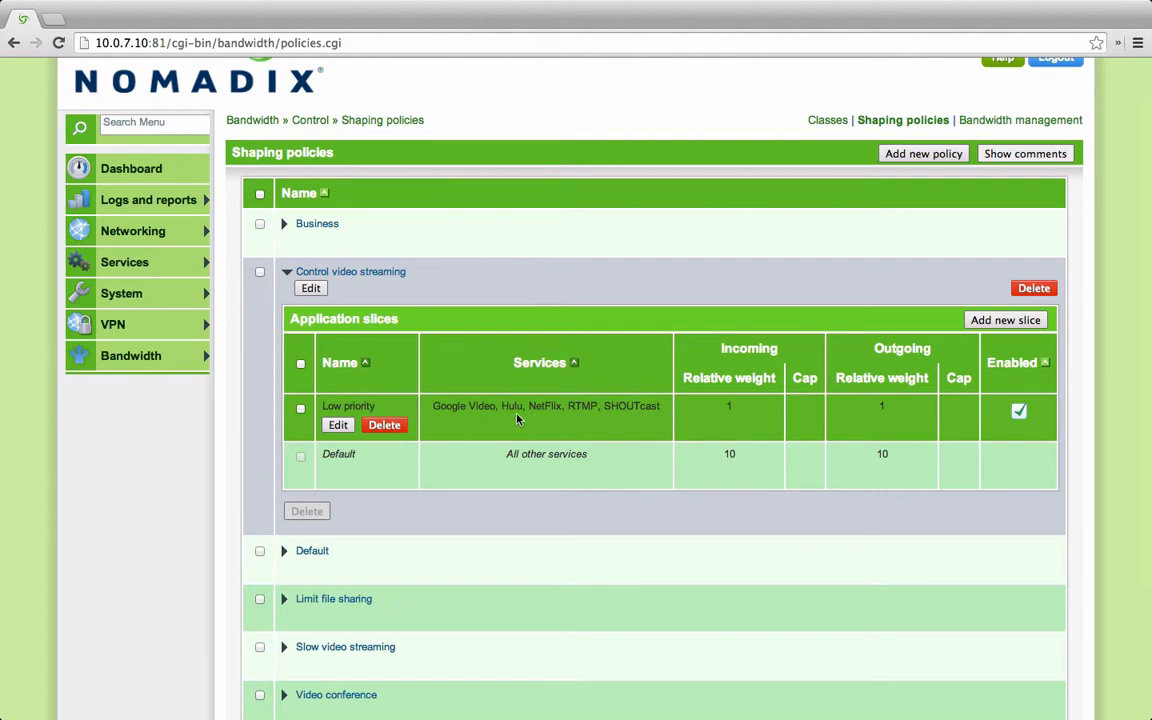
pyautogui.moveTo(640, 420)
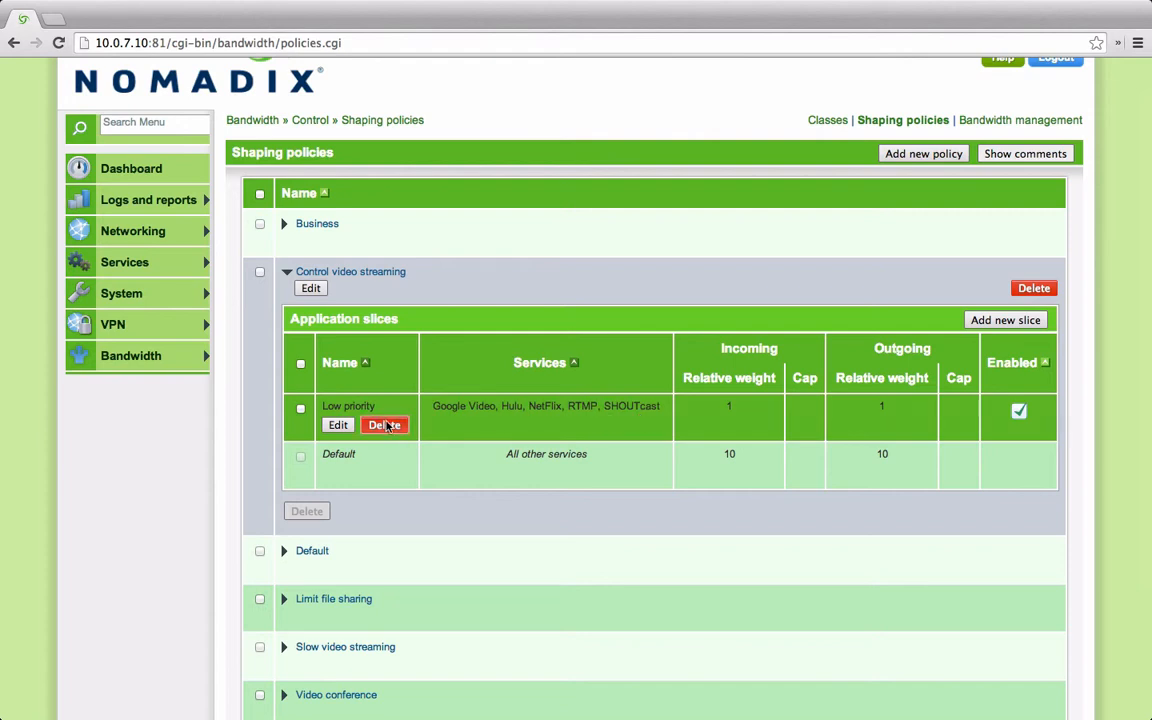
pyautogui.moveTo(684, 418)
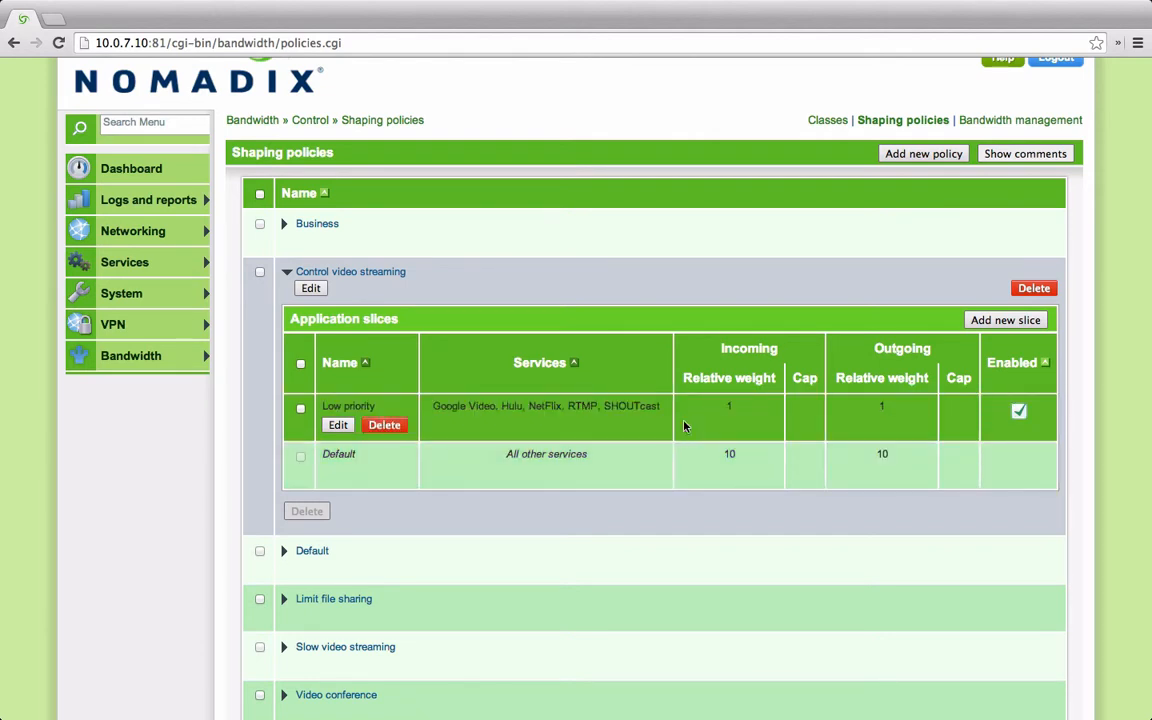
pyautogui.moveTo(632, 428)
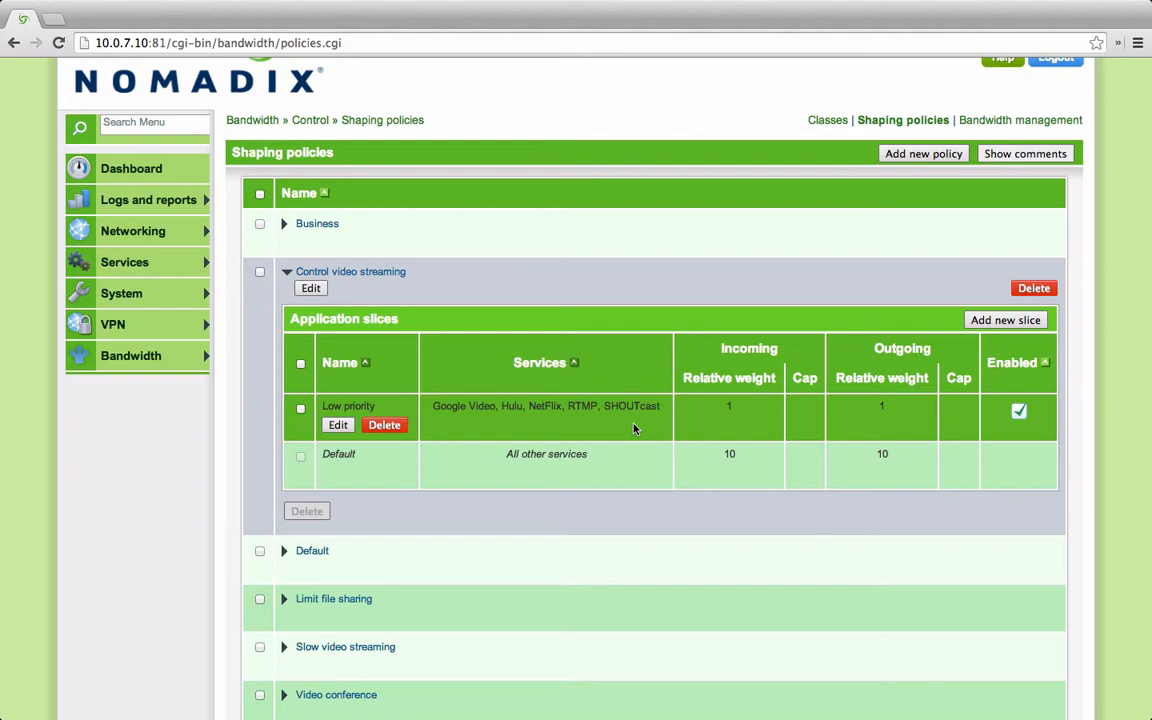
pyautogui.moveTo(518, 436)
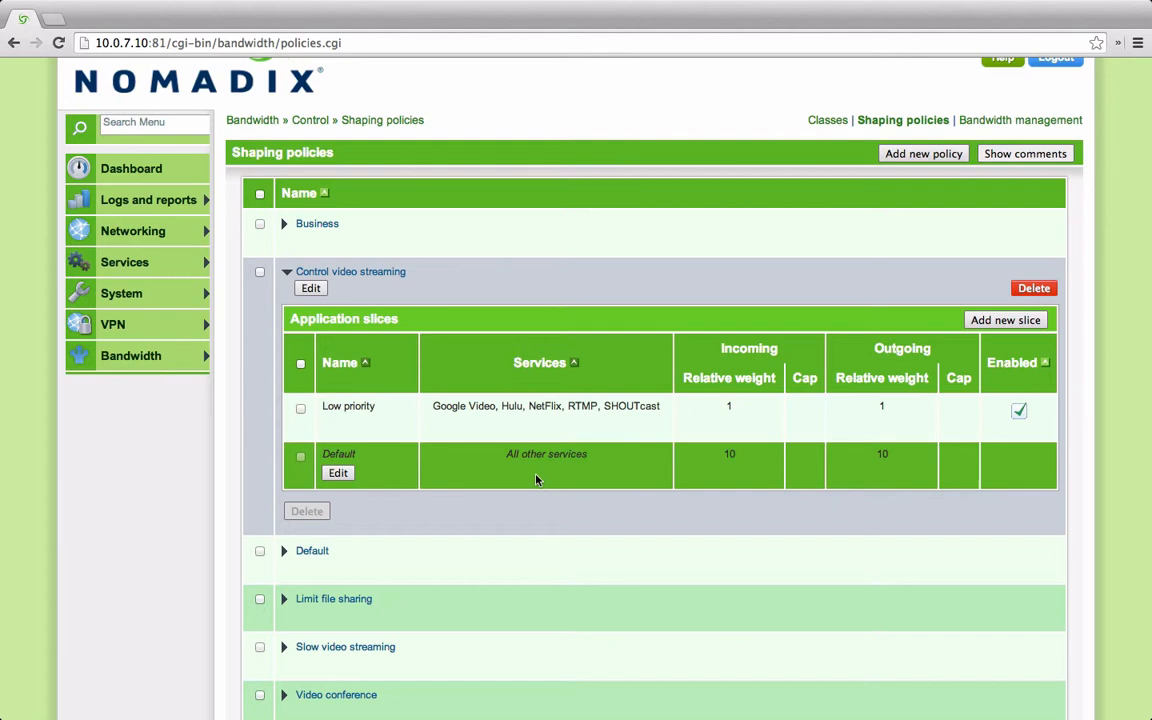
pyautogui.moveTo(632, 456)
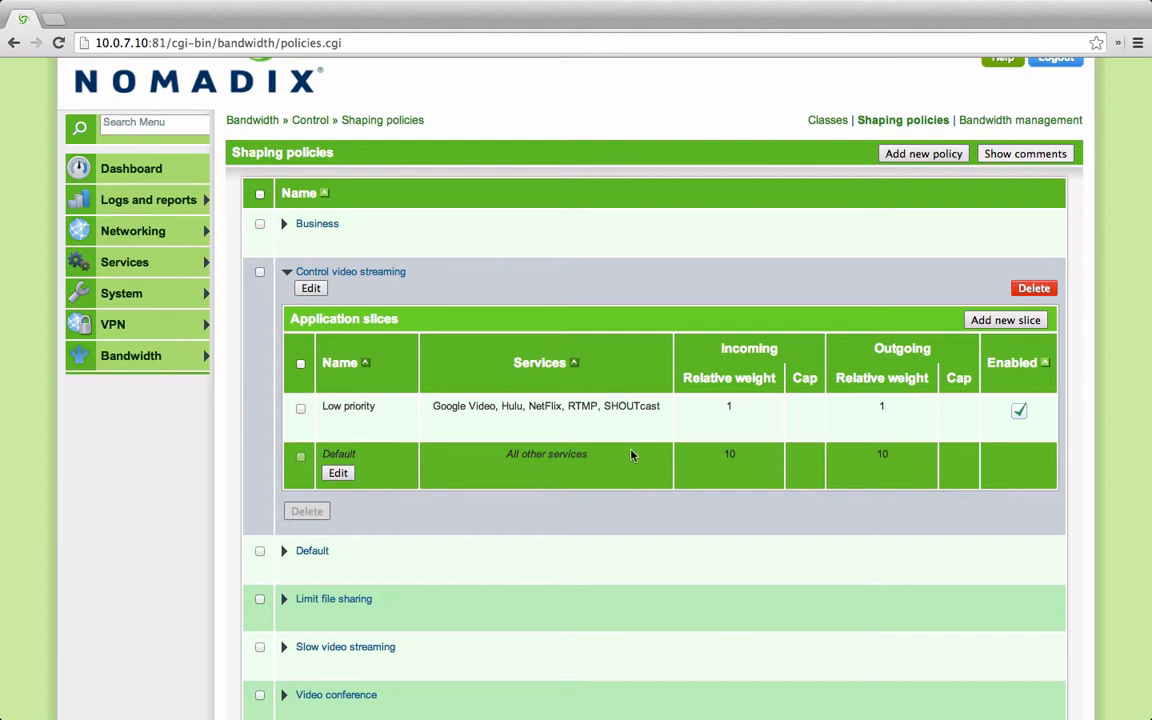
pyautogui.moveTo(636, 486)
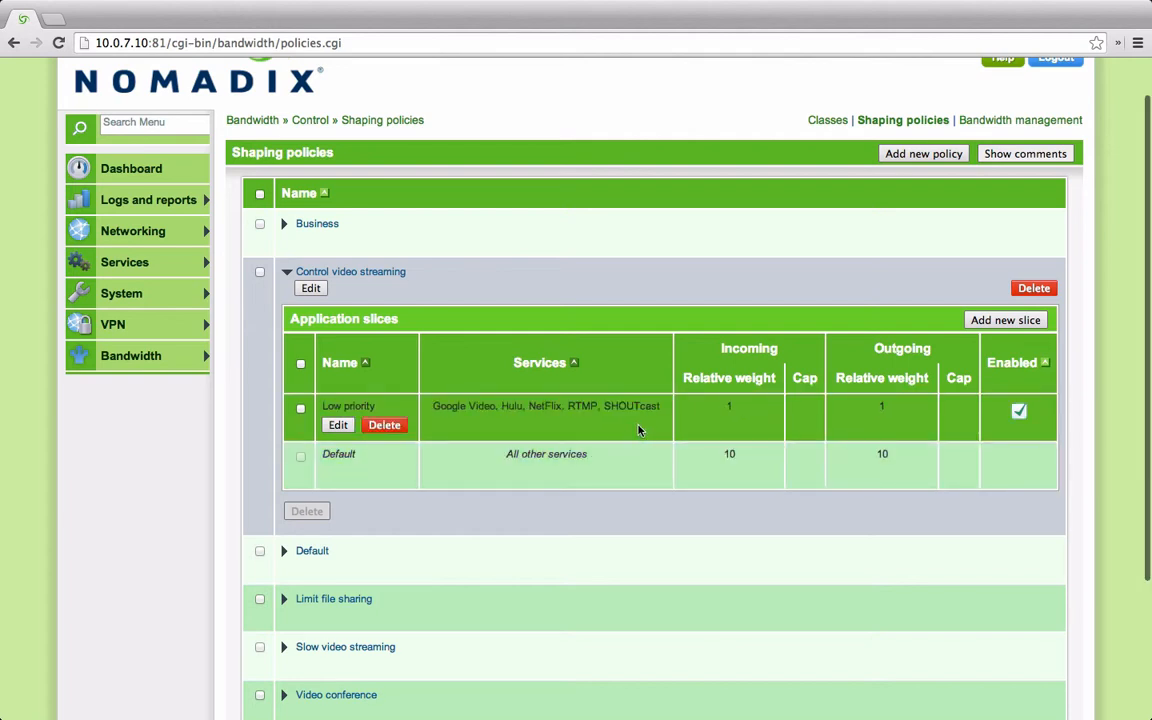
# Expand the Slow video streaming policy to show its Video streaming and default slices.
pyautogui.scroll(-3)
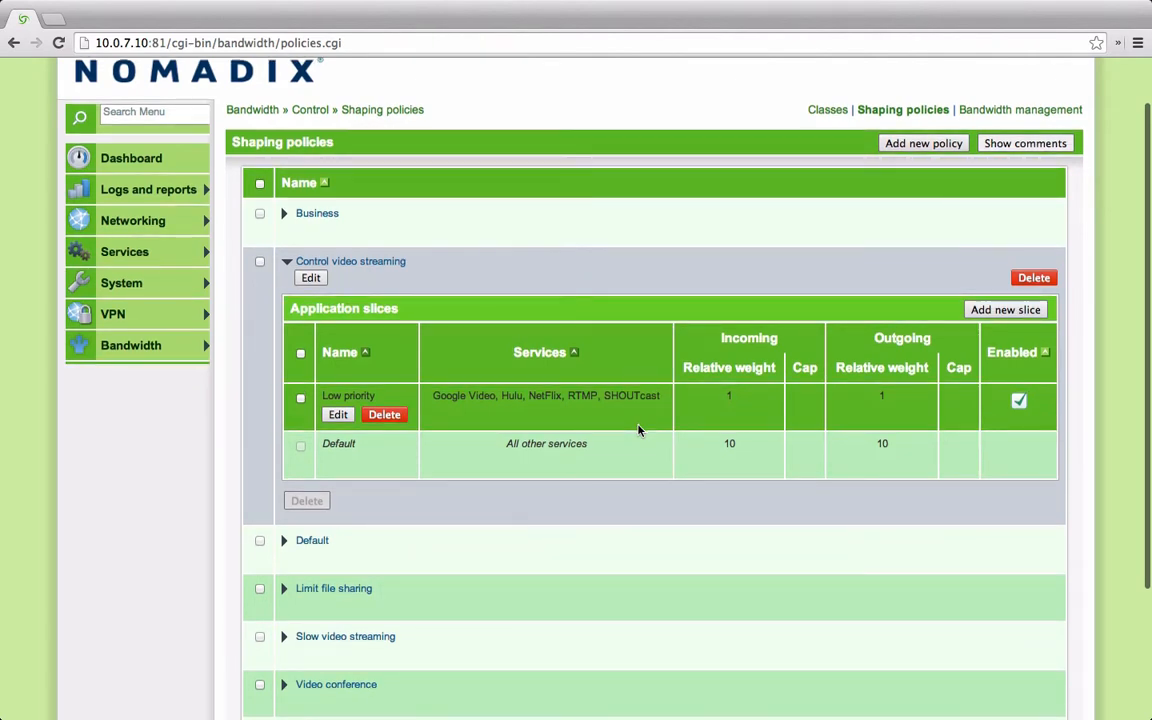
pyautogui.scroll(-3)
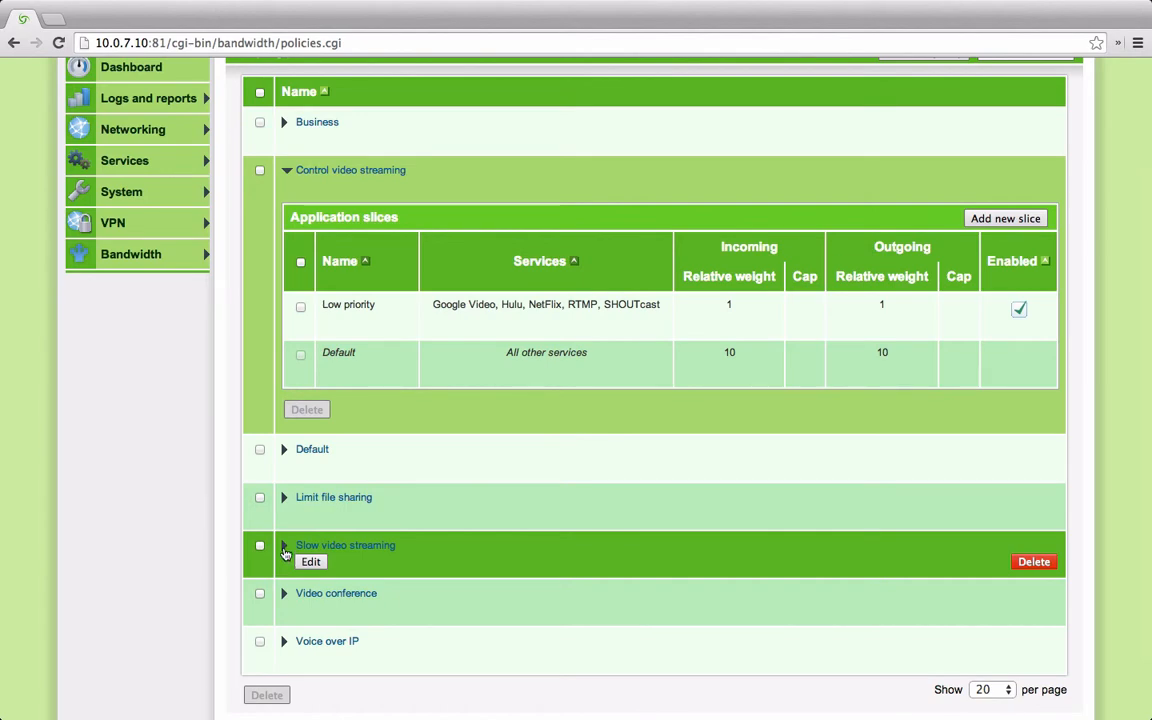
pyautogui.click(284, 544)
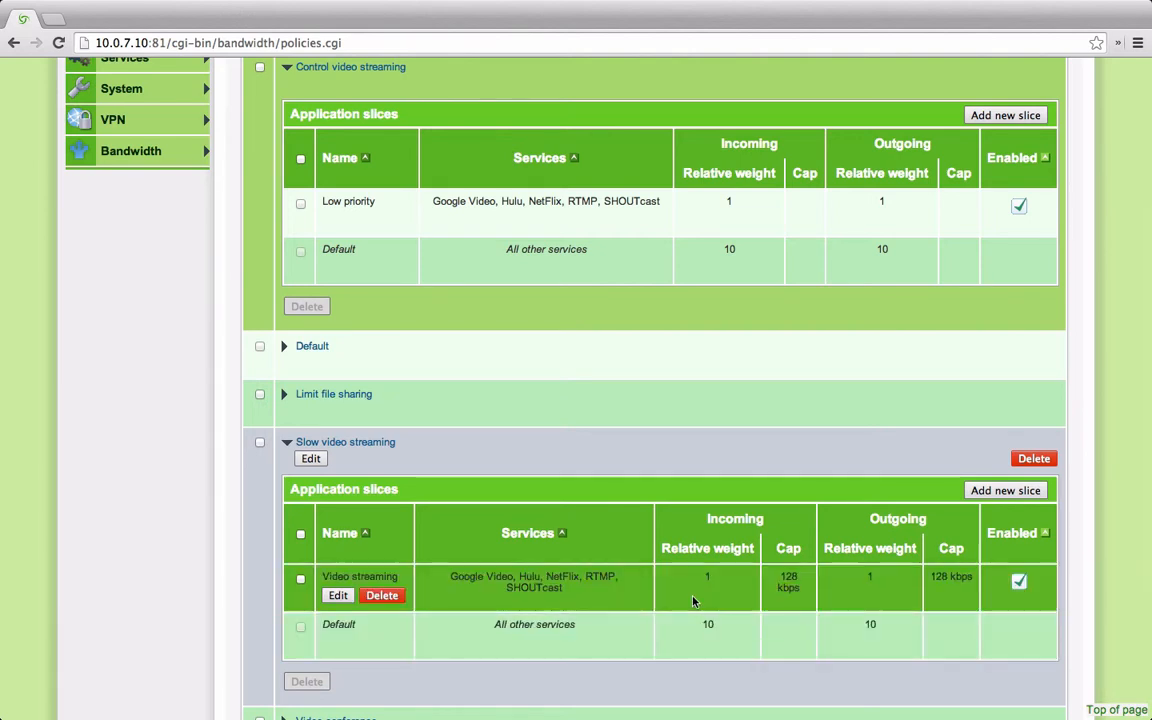
pyautogui.moveTo(790, 604)
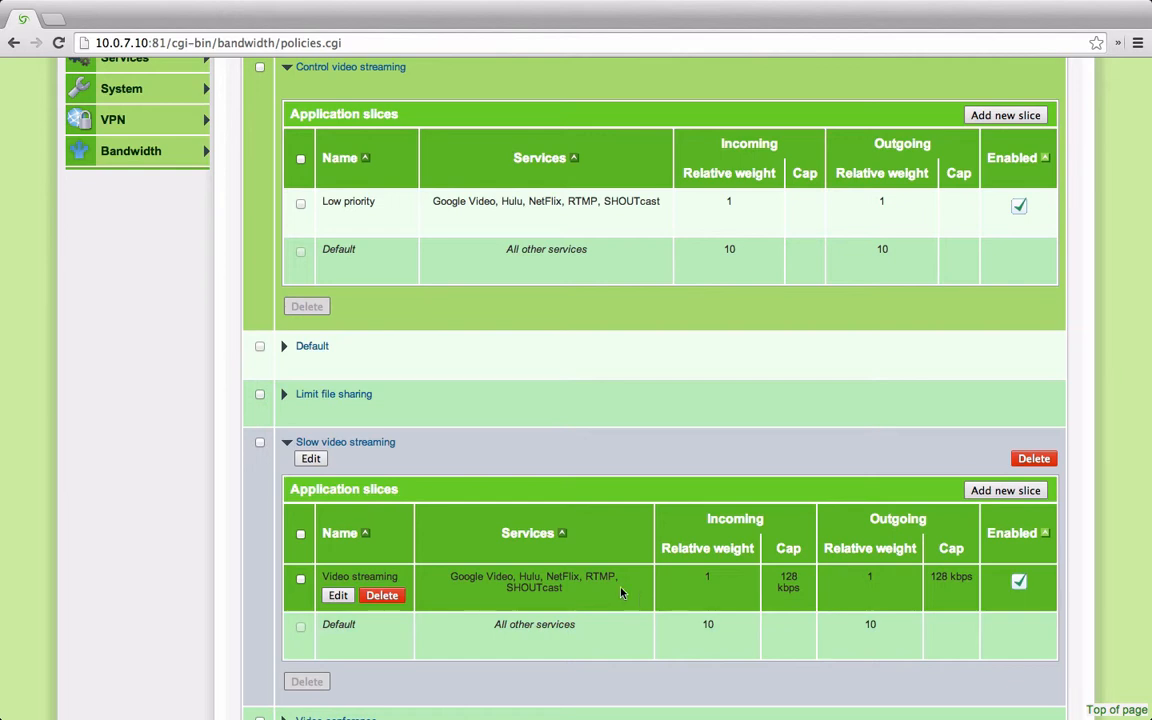
# Edit the Video streaming slice to tick iTunes under Streaming Media and save changes.
pyautogui.click(336, 596)
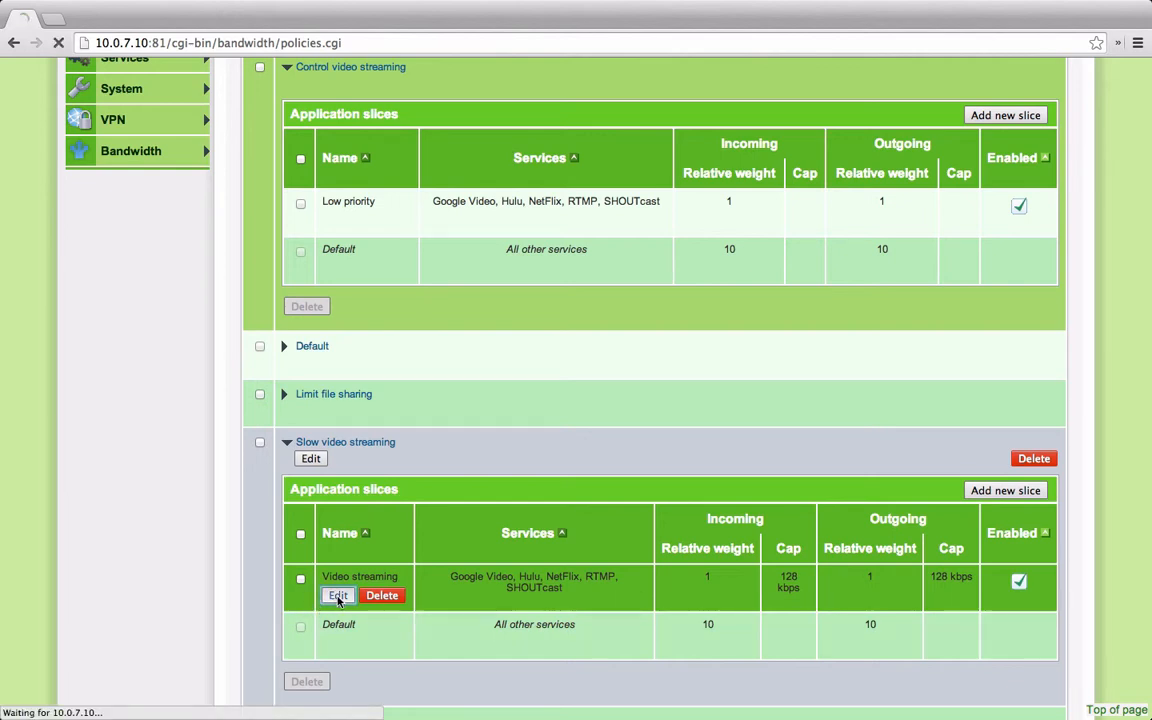
pyautogui.click(336, 596)
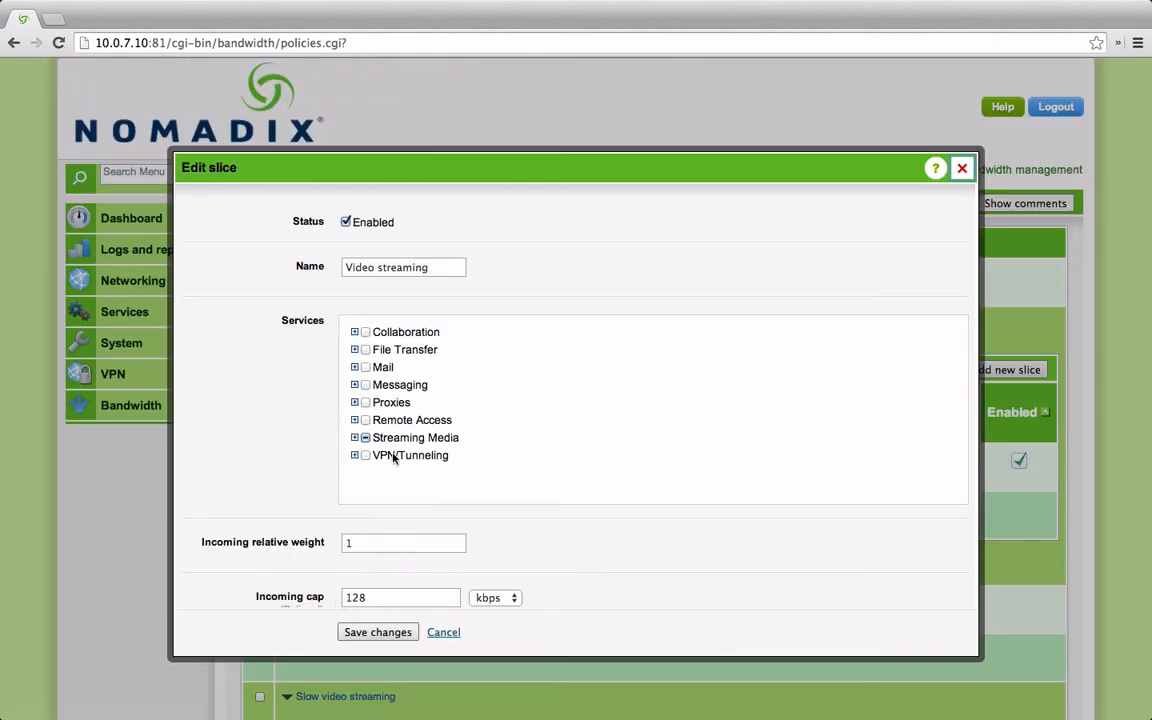
pyautogui.click(354, 436)
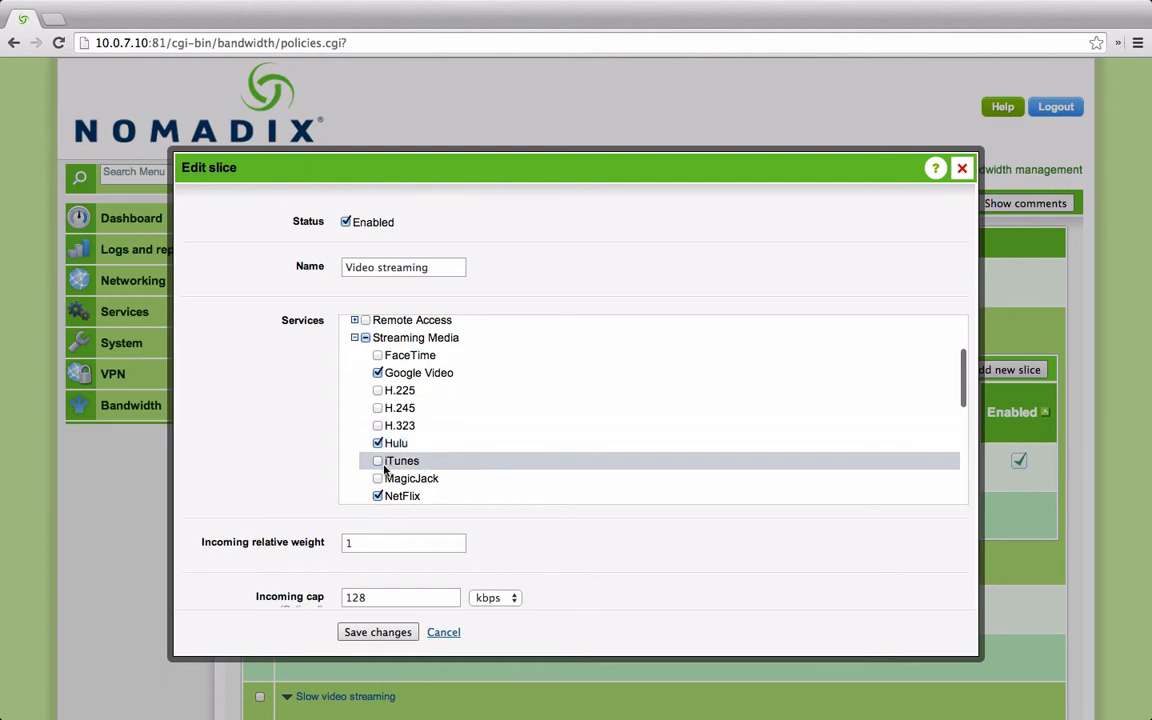
pyautogui.click(378, 460)
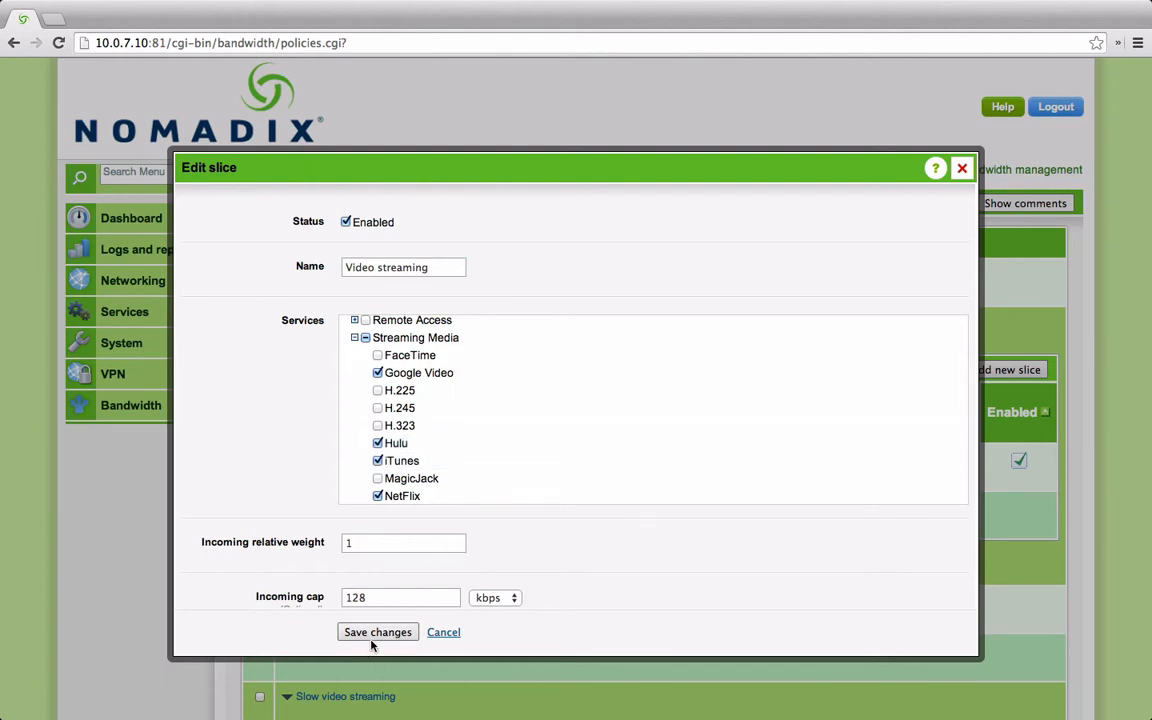
pyautogui.click(376, 632)
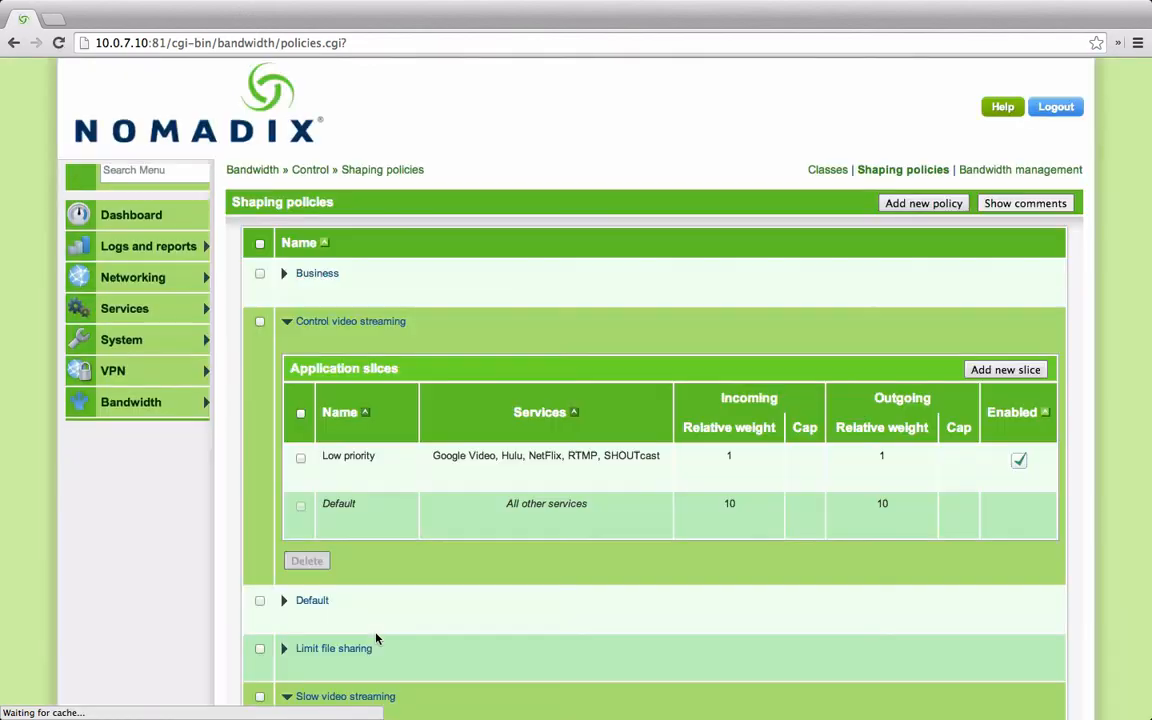
# Scroll the reloaded policies list to confirm iTunes among the slice's streaming services.
pyautogui.scroll(-3)
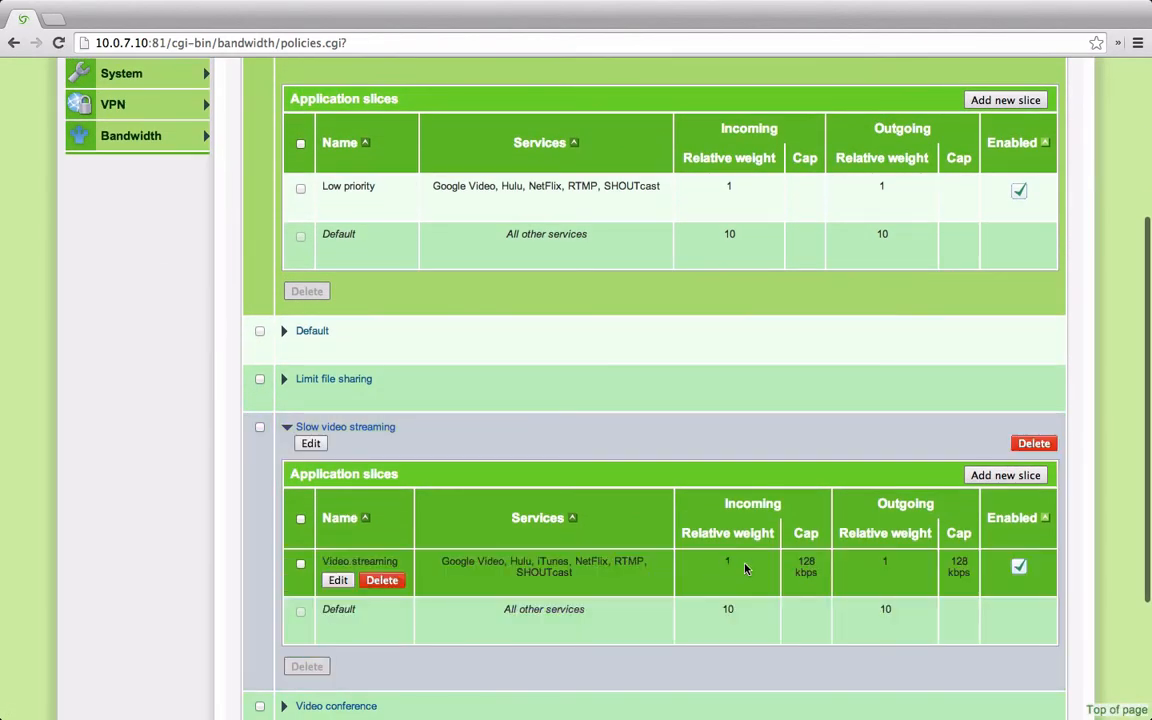
pyautogui.moveTo(618, 586)
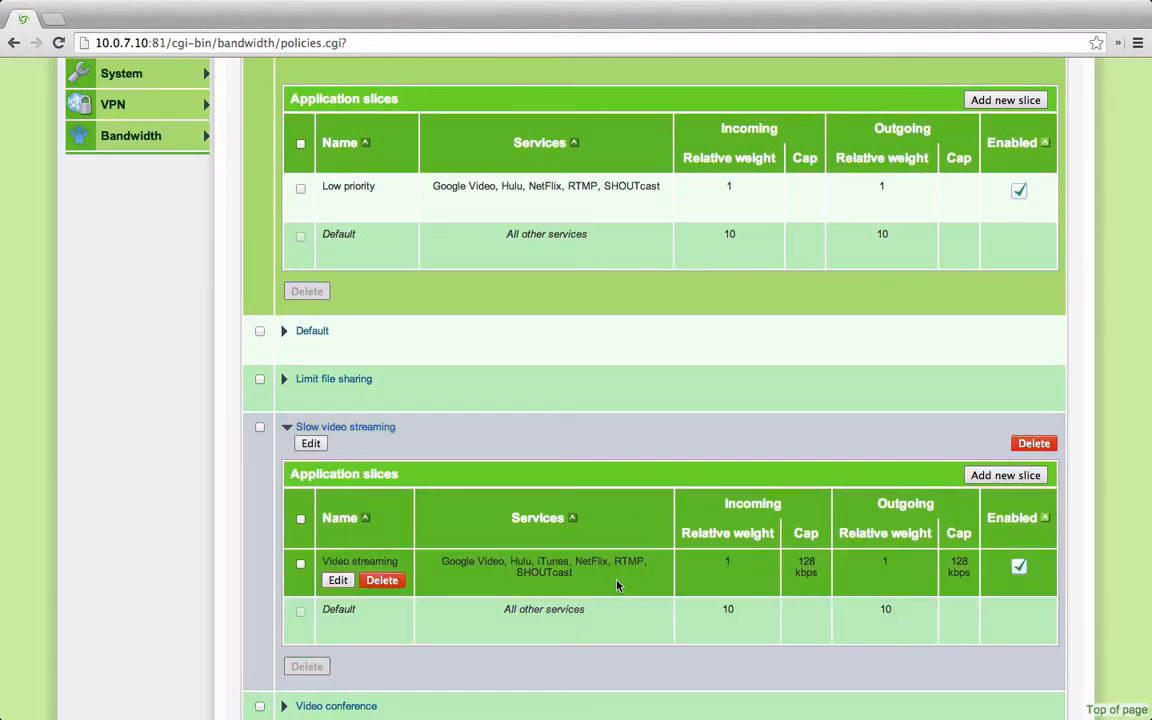
pyautogui.moveTo(604, 588)
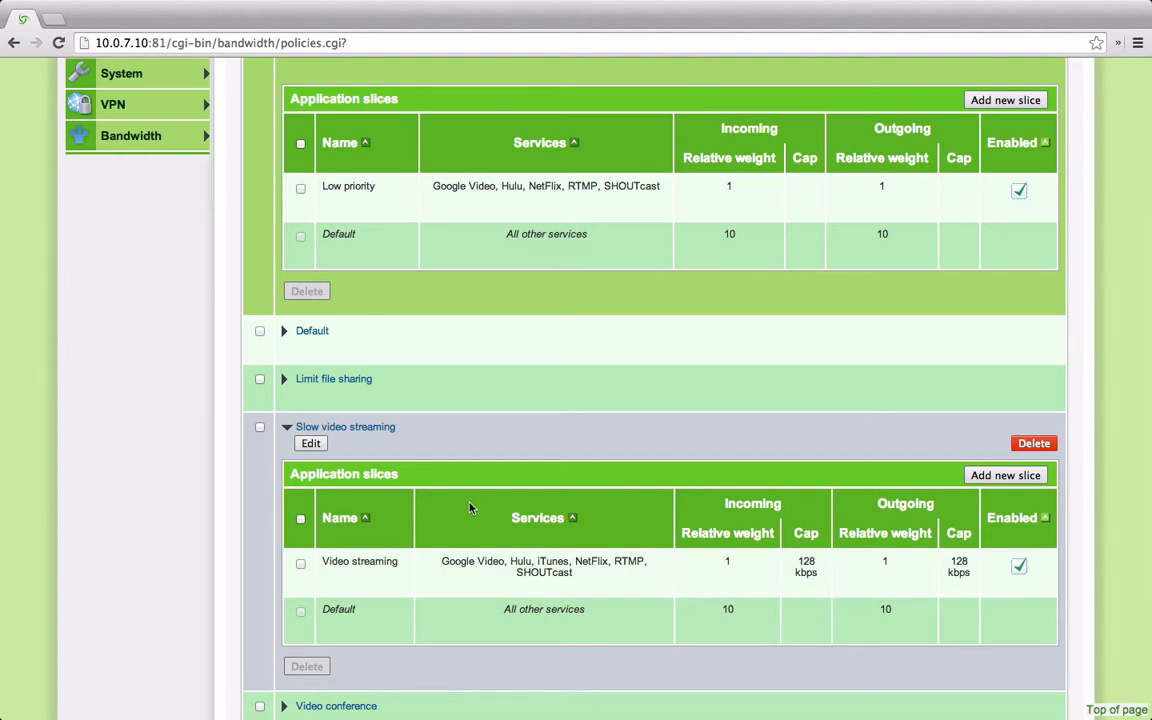
pyautogui.moveTo(476, 494)
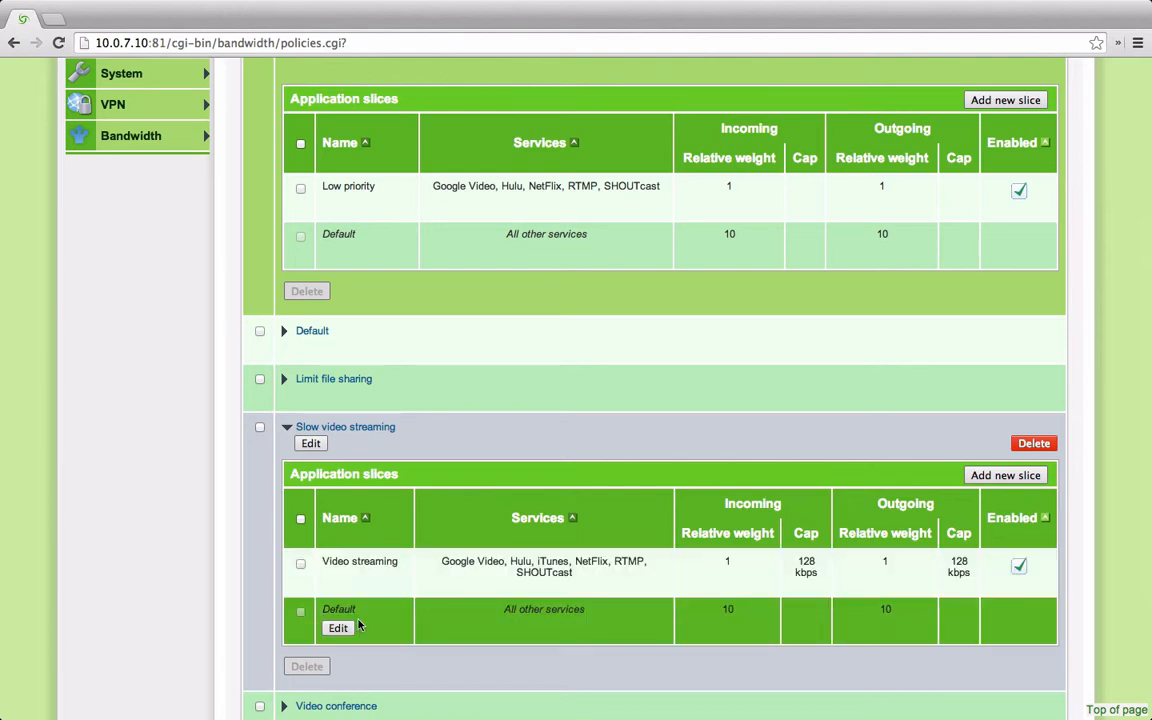
pyautogui.moveTo(648, 632)
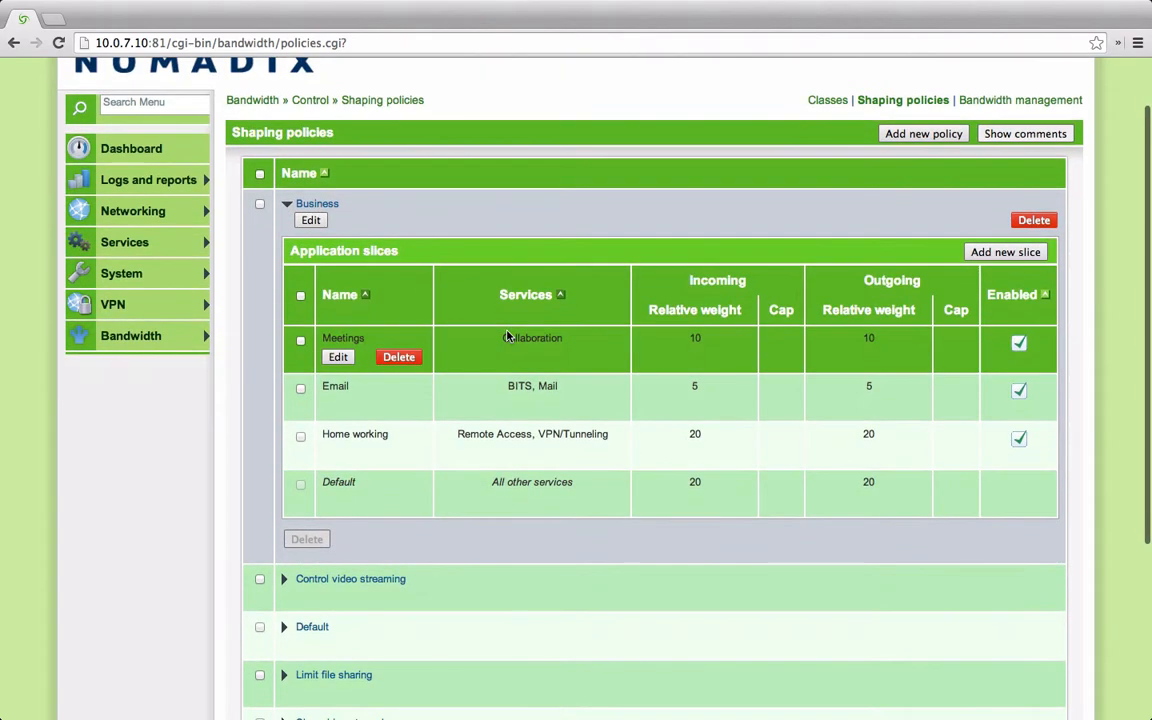
pyautogui.moveTo(596, 348)
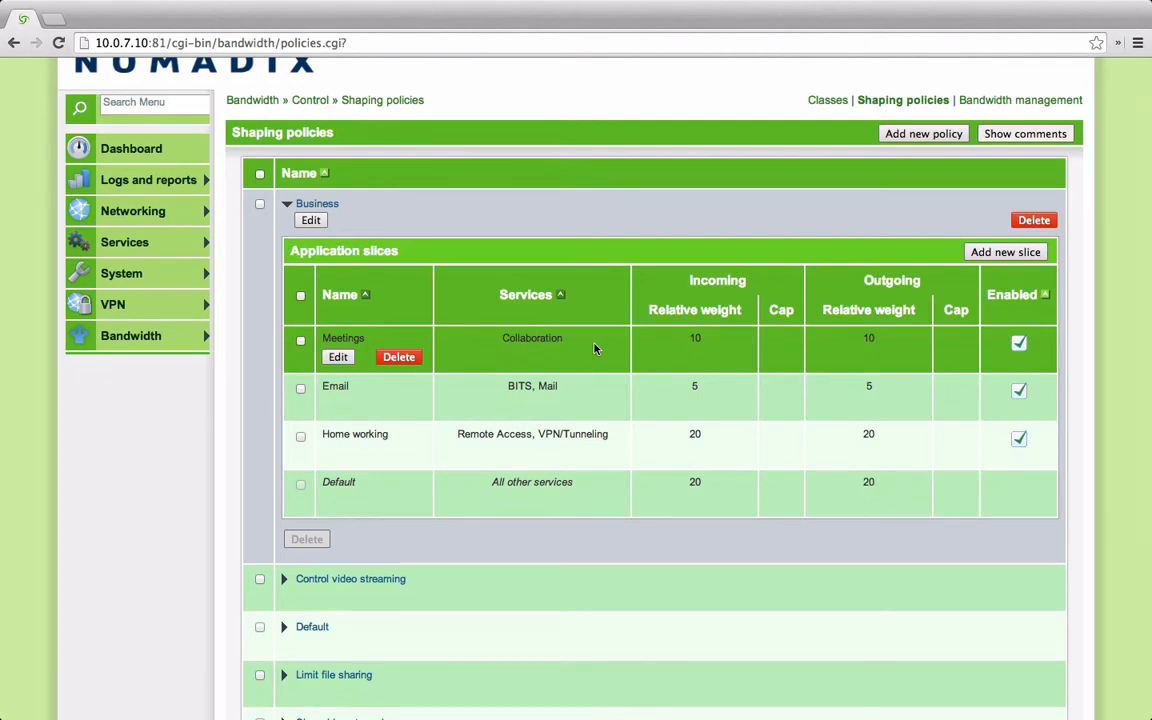
pyautogui.moveTo(406, 338)
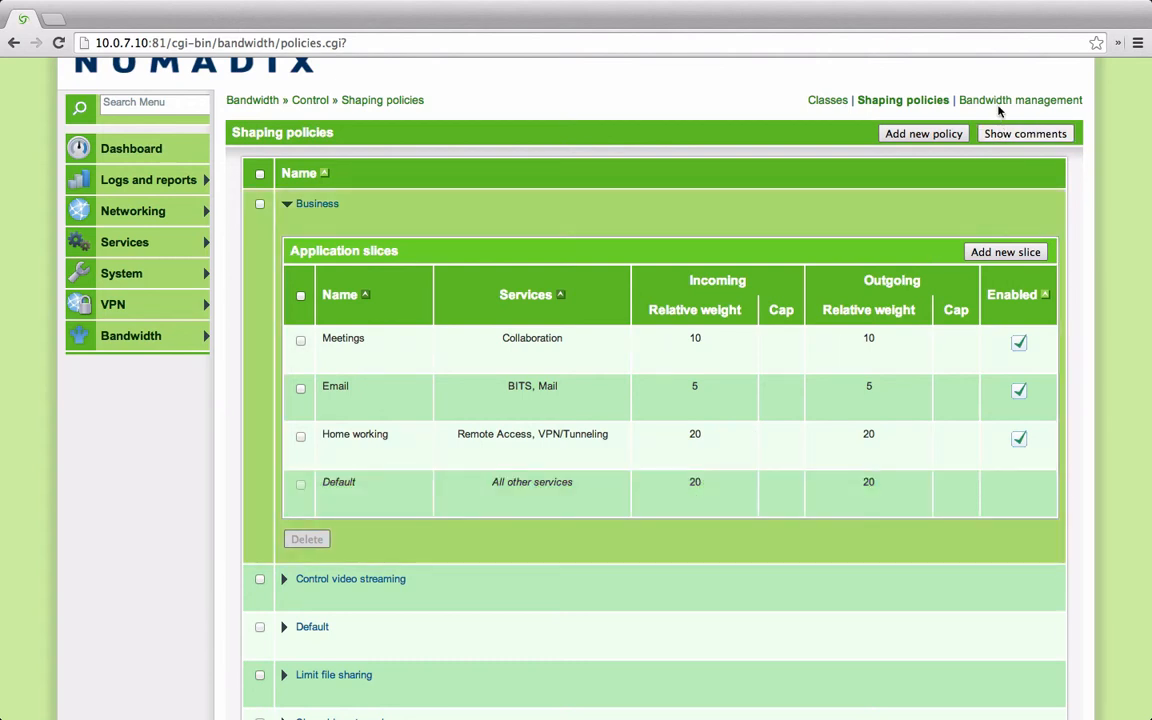
# Review the External interface's bandwidth shares, then the classes list.
pyautogui.click(1020, 100)
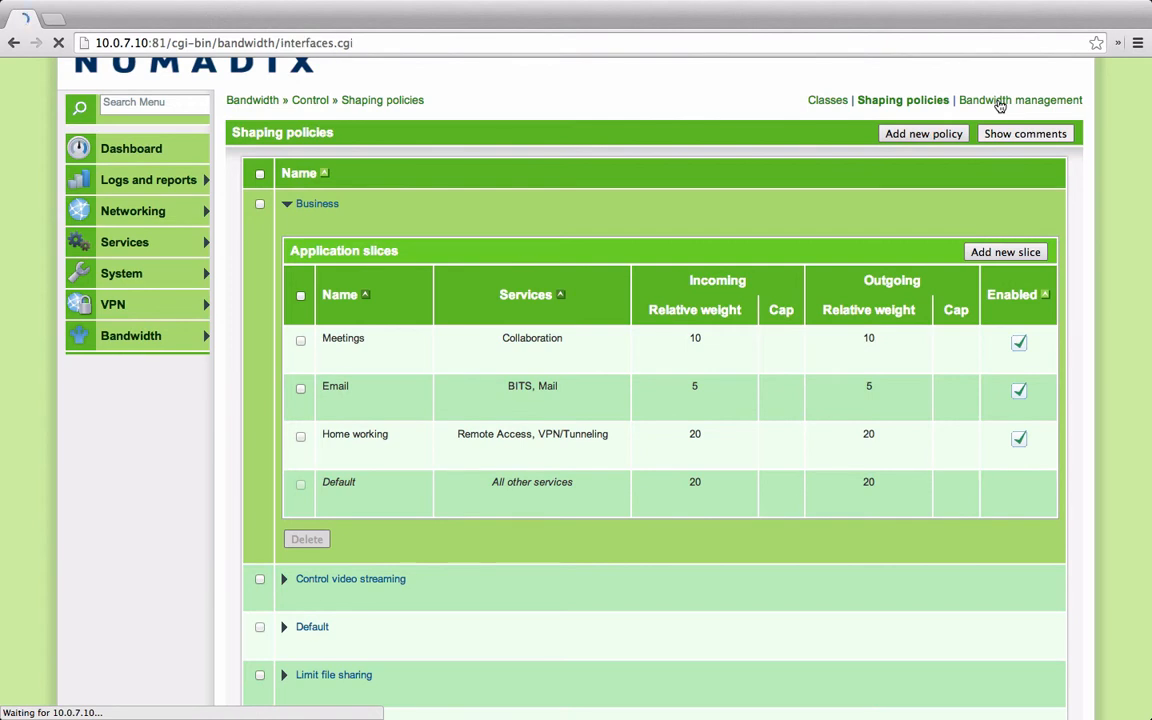
pyautogui.click(1020, 100)
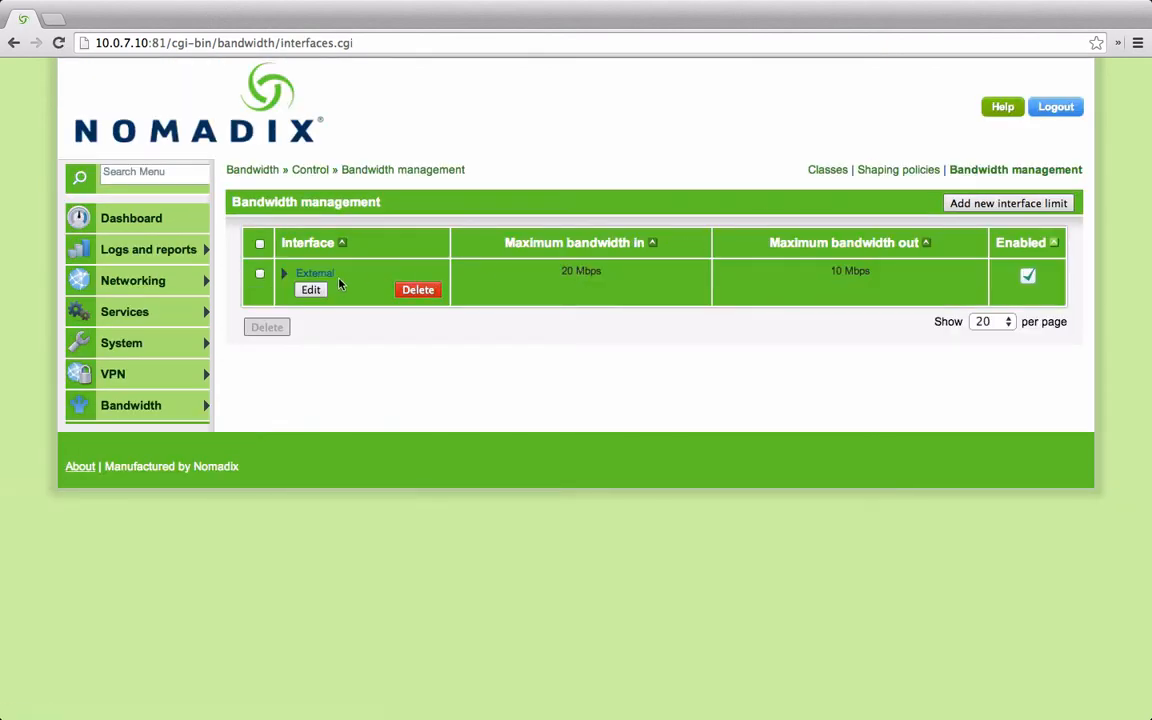
pyautogui.click(284, 272)
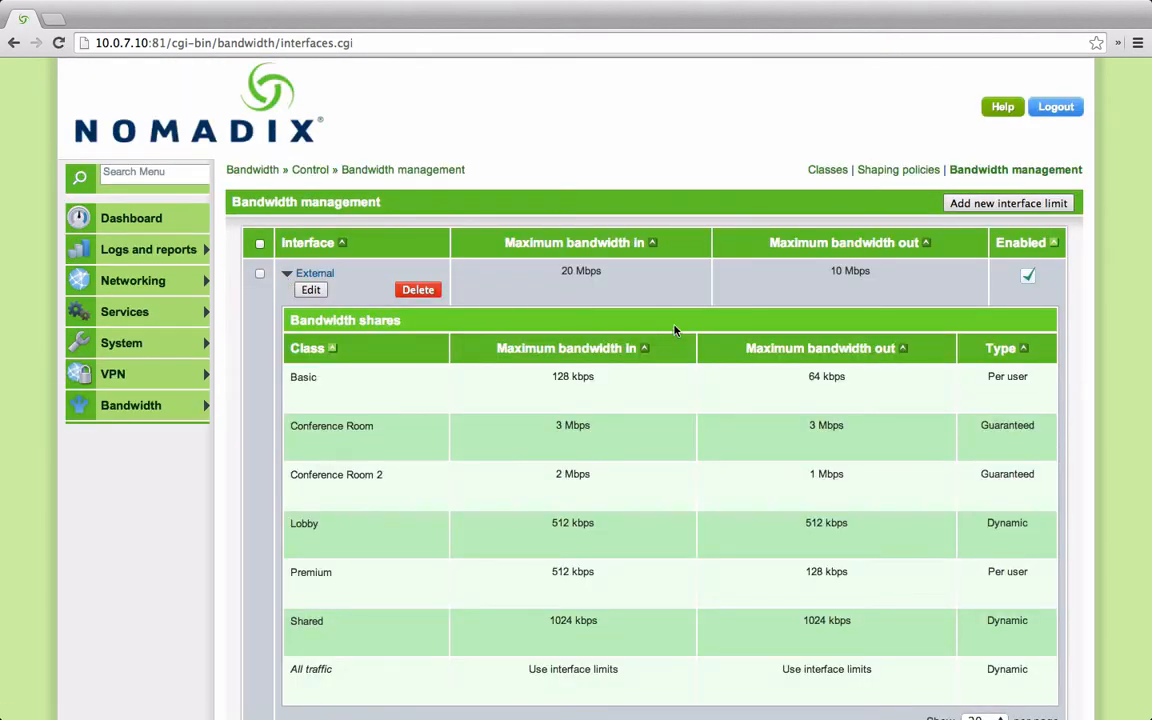
pyautogui.moveTo(718, 284)
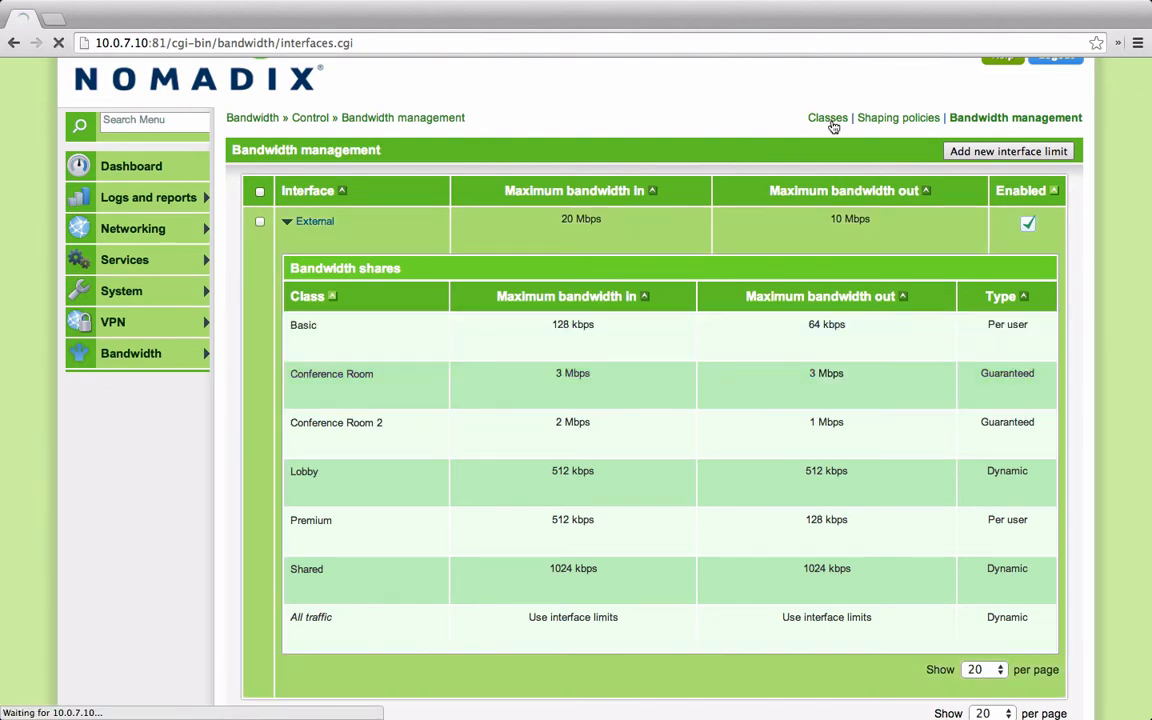
pyautogui.click(828, 116)
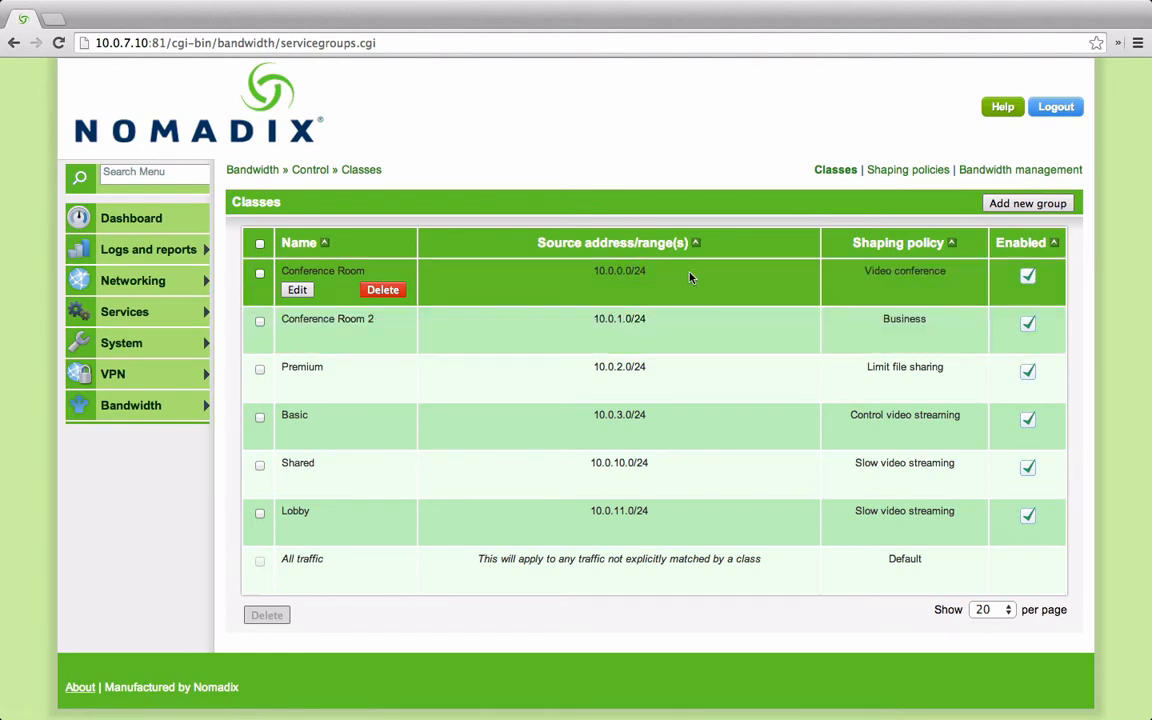
pyautogui.moveTo(680, 378)
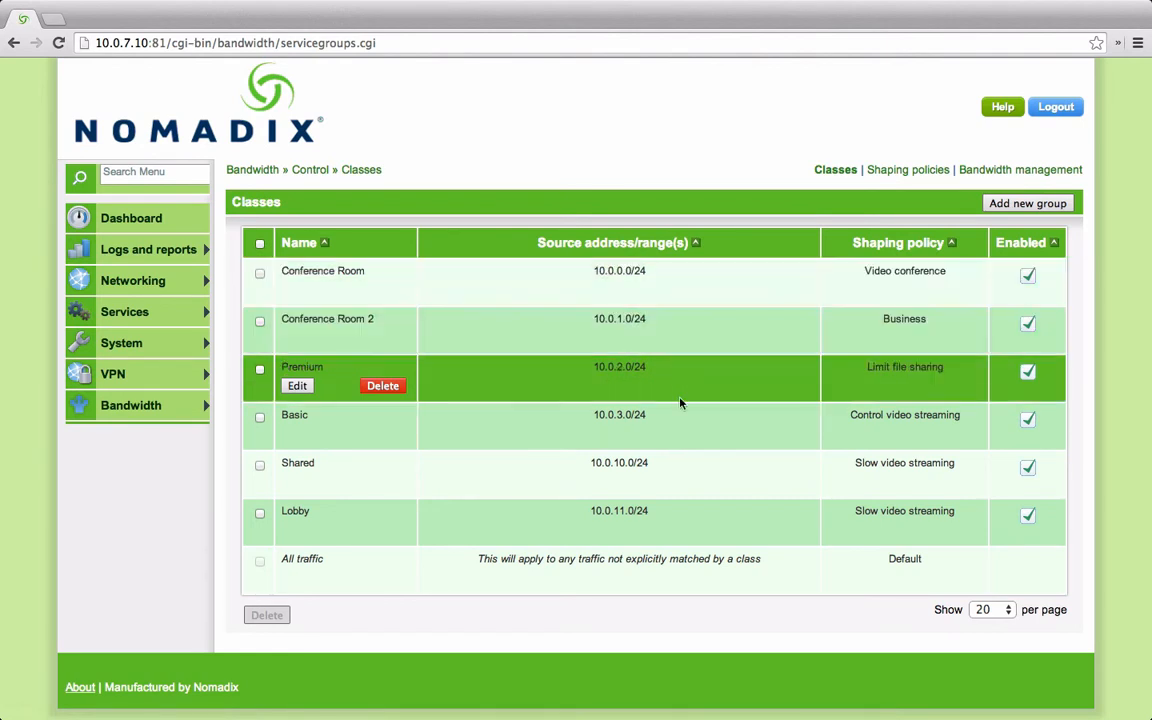
pyautogui.moveTo(714, 440)
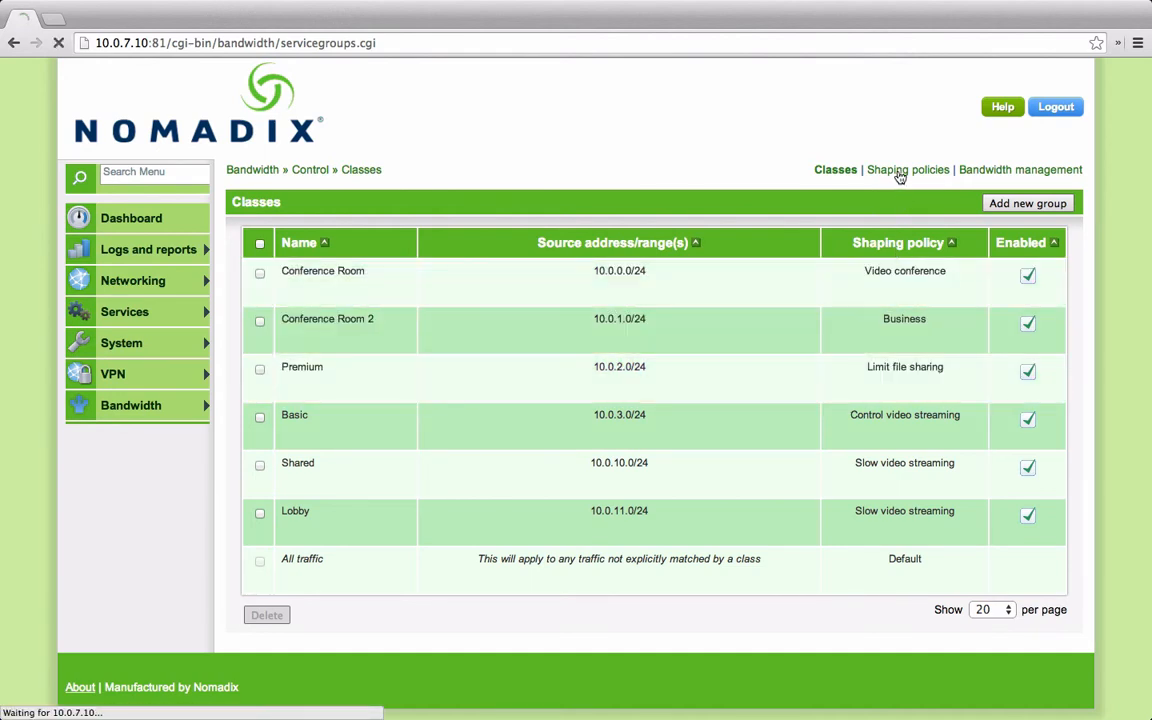
# Expand the Limit file sharing policy to show its 32 kbps File sharing slice.
pyautogui.click(908, 168)
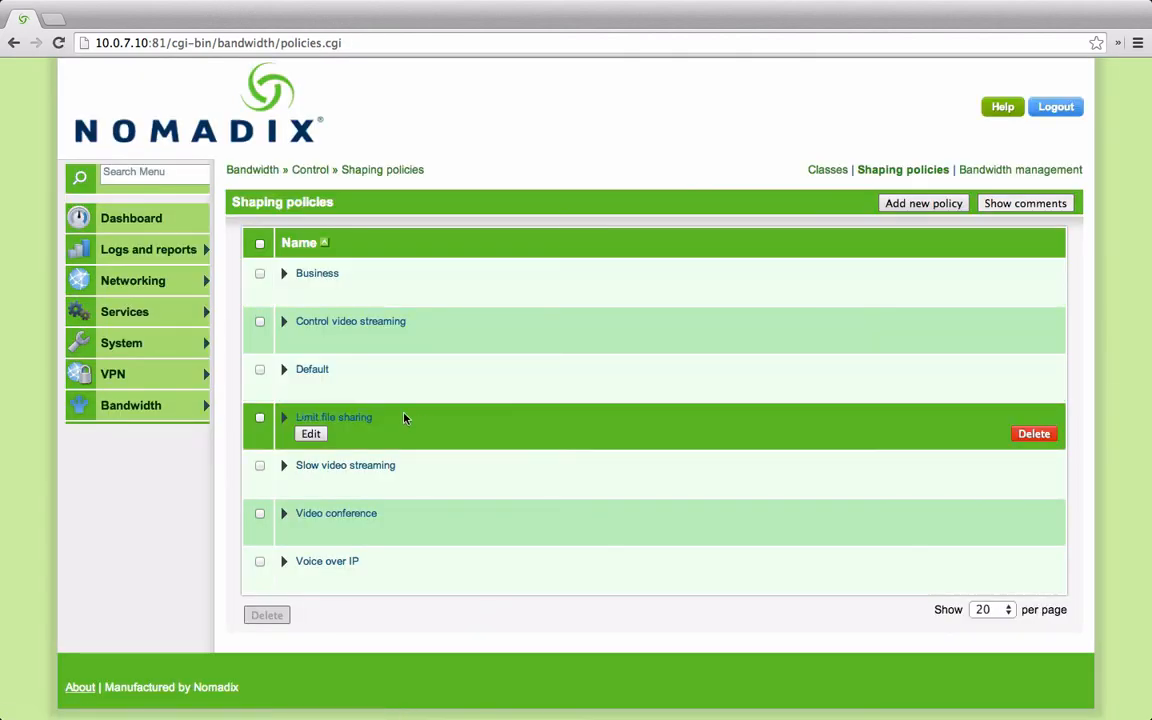
pyautogui.click(284, 418)
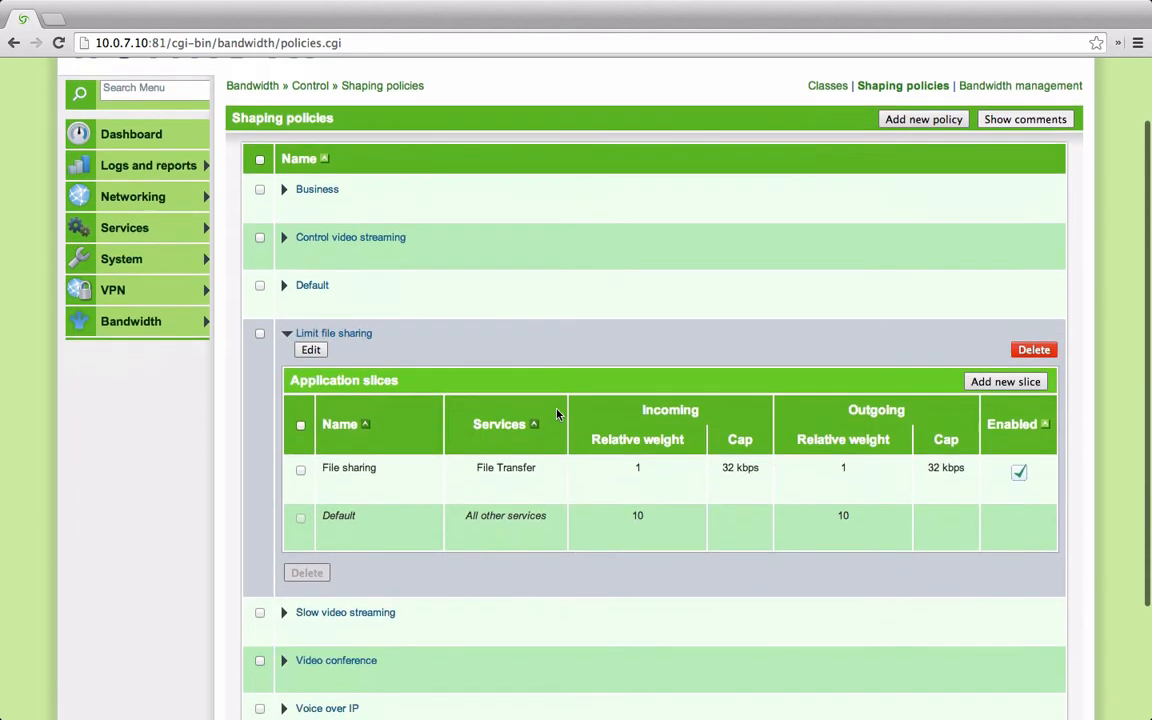